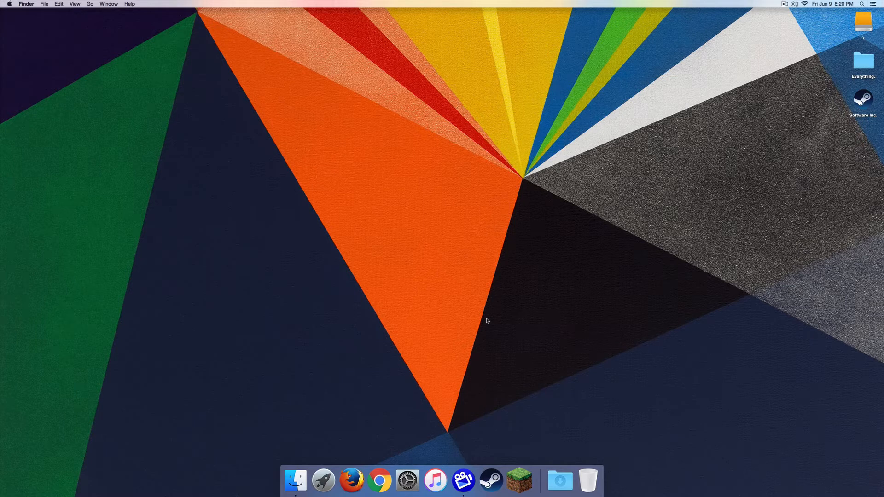
mouse_move(380, 481)
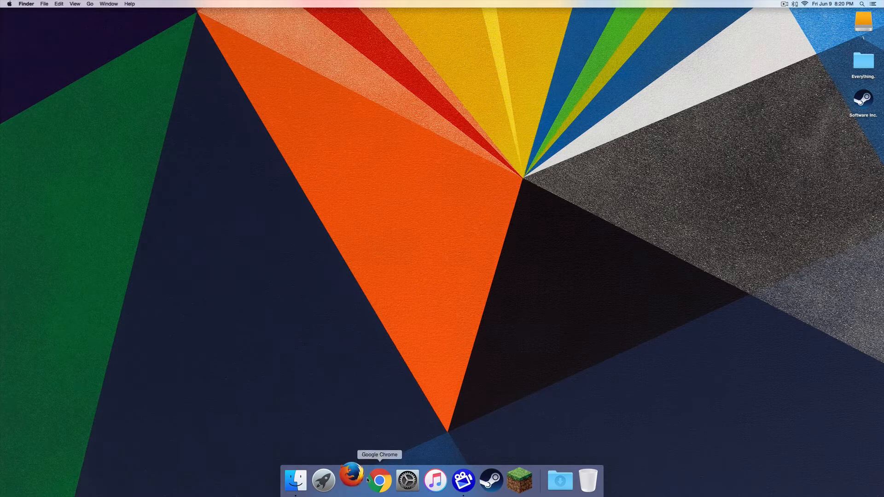
- Launch Firefox and run a Google search for 'bukkit download'
left_click(351, 481)
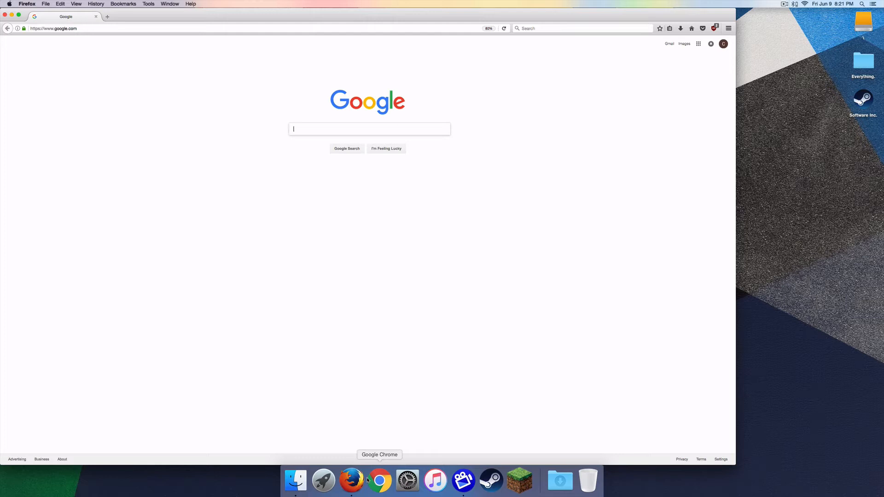
mouse_move(398, 425)
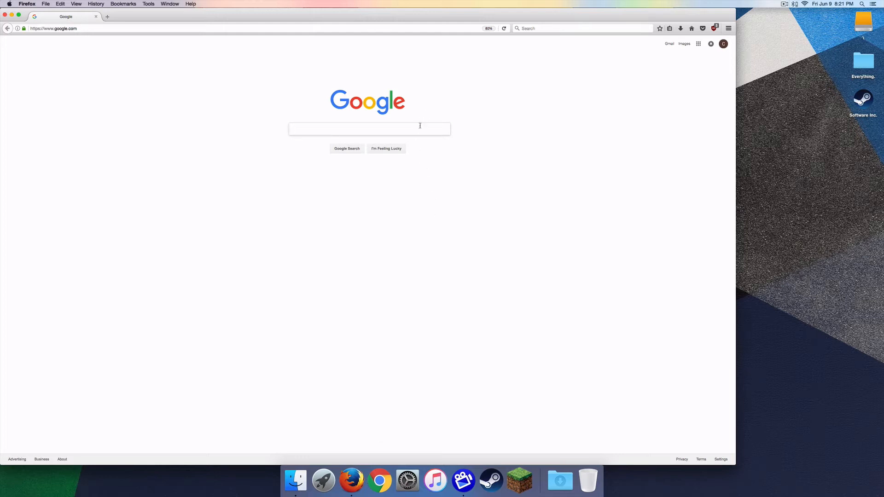
type("bukkit")
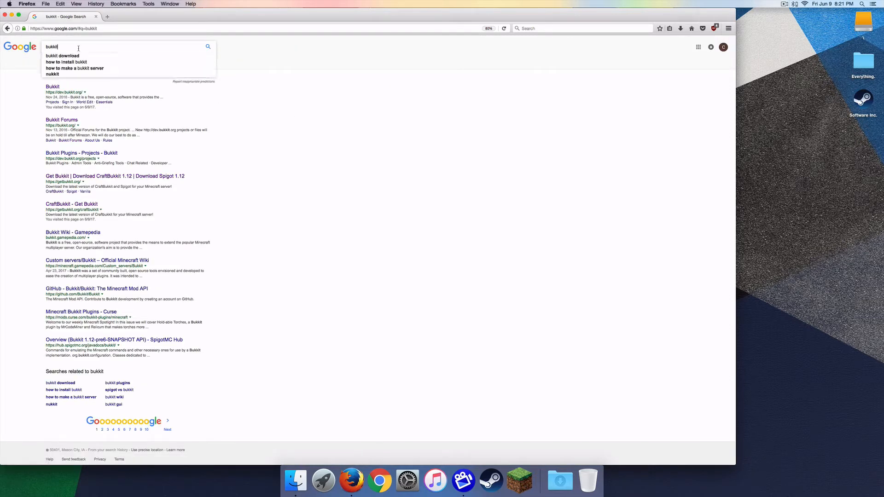
left_click(62, 56)
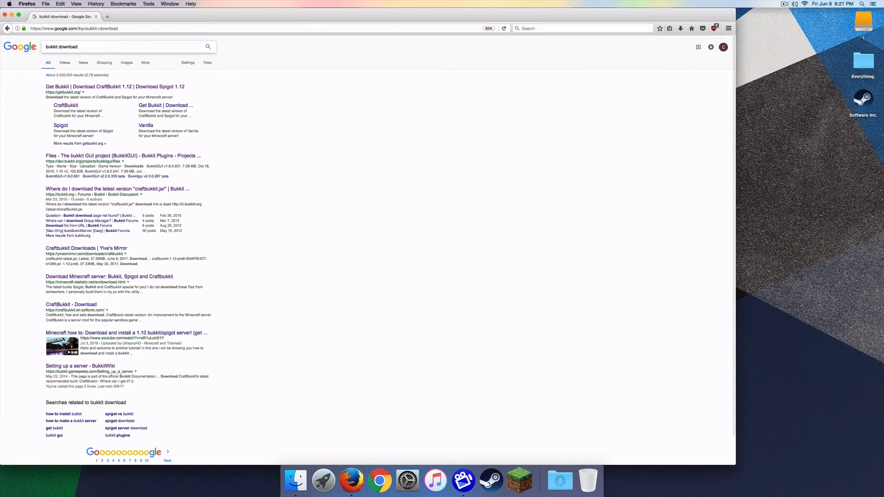
mouse_move(65, 105)
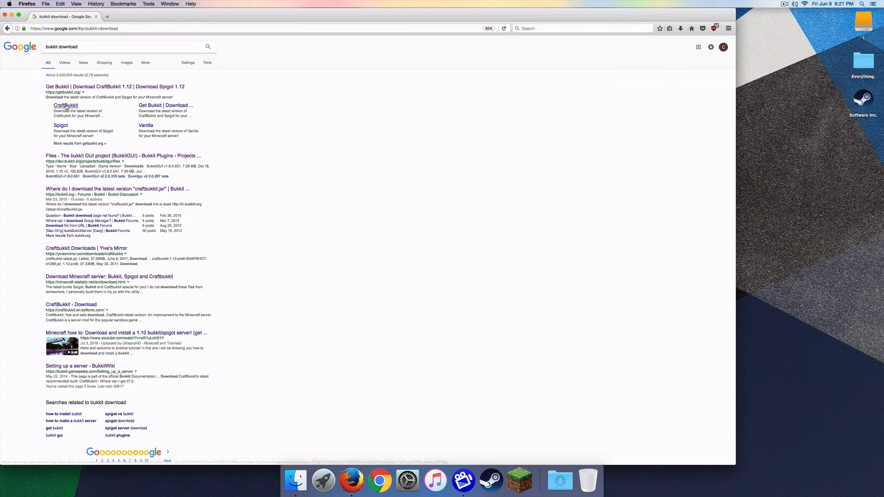
- Browse the getBukkit CraftBukkit version list down to 1.0.0 and back to the top
left_click(65, 105)
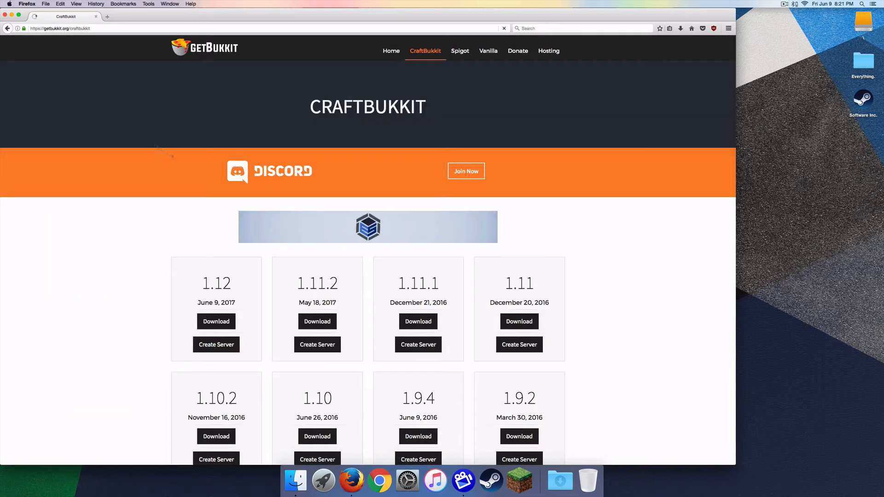
scroll("down", 3)
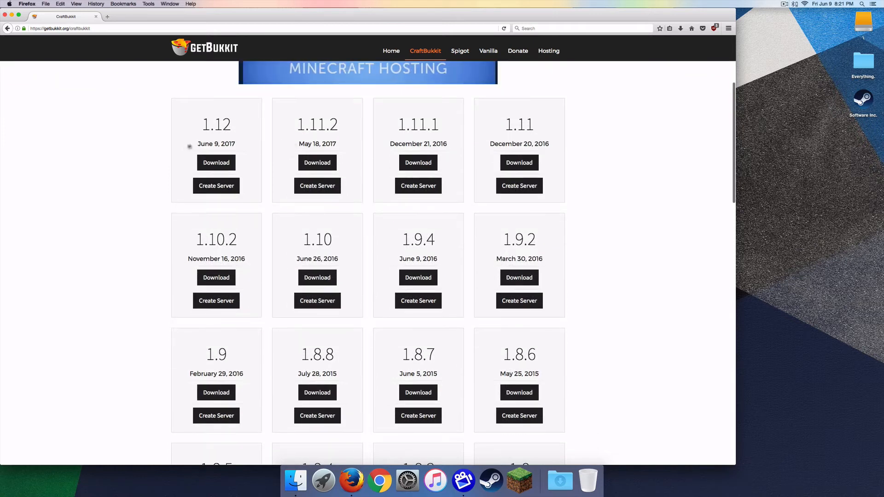
scroll("down", 3)
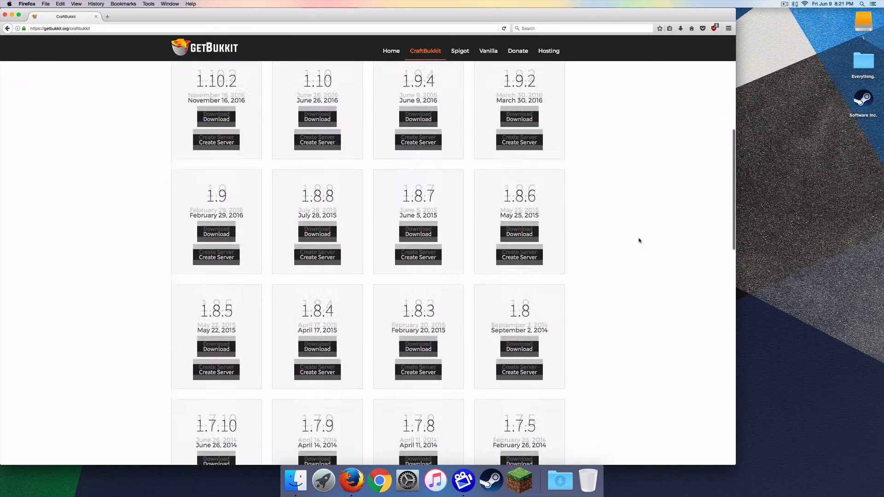
scroll("down", 3)
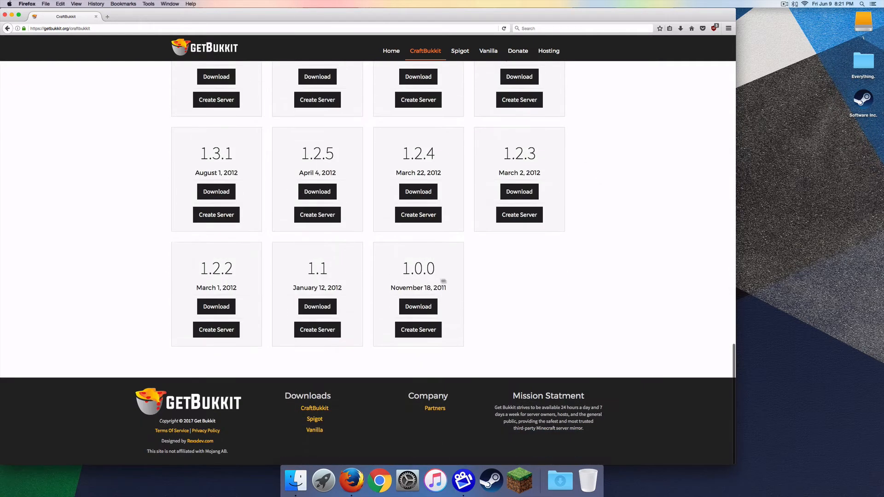
double_click(418, 268)
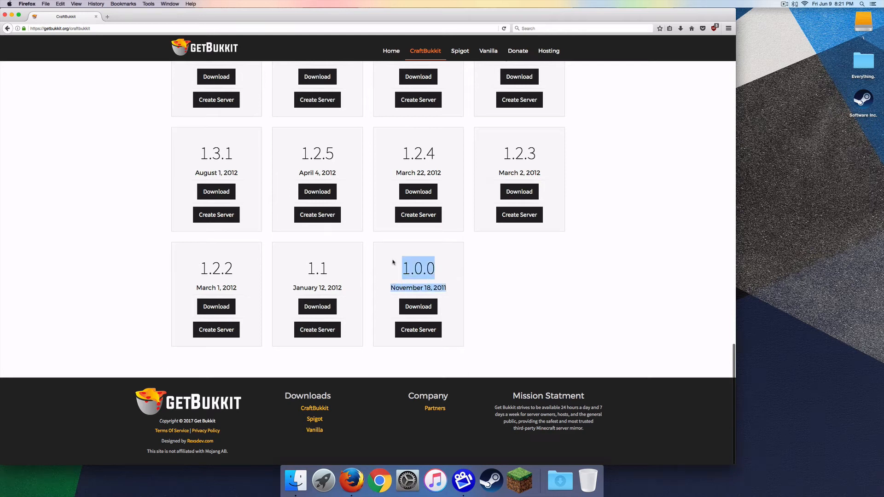
mouse_move(451, 293)
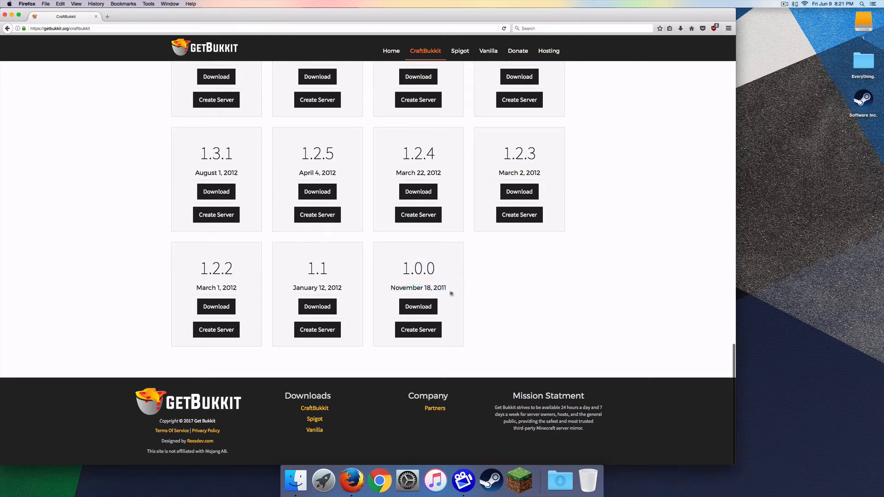
mouse_move(450, 294)
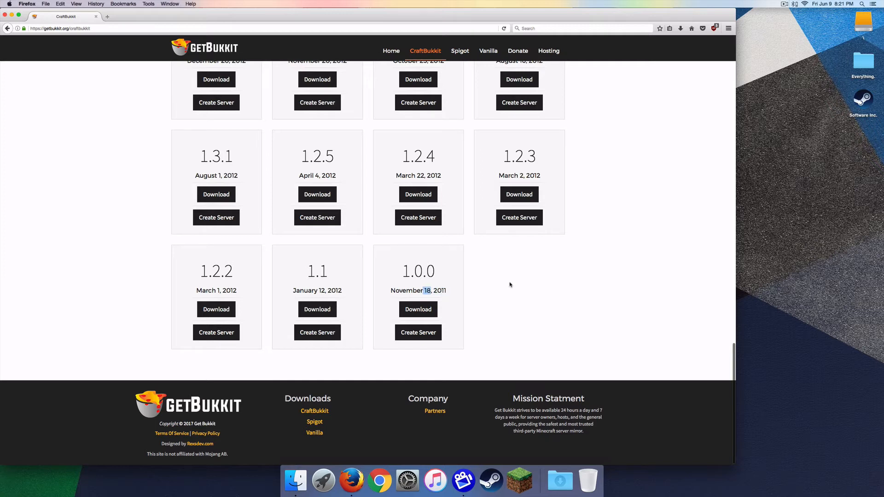
scroll("up", 3)
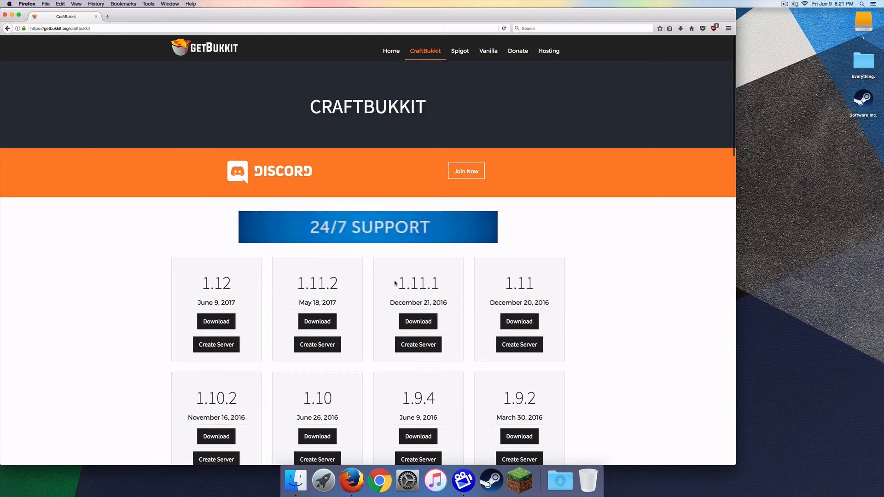
scroll("down", 3)
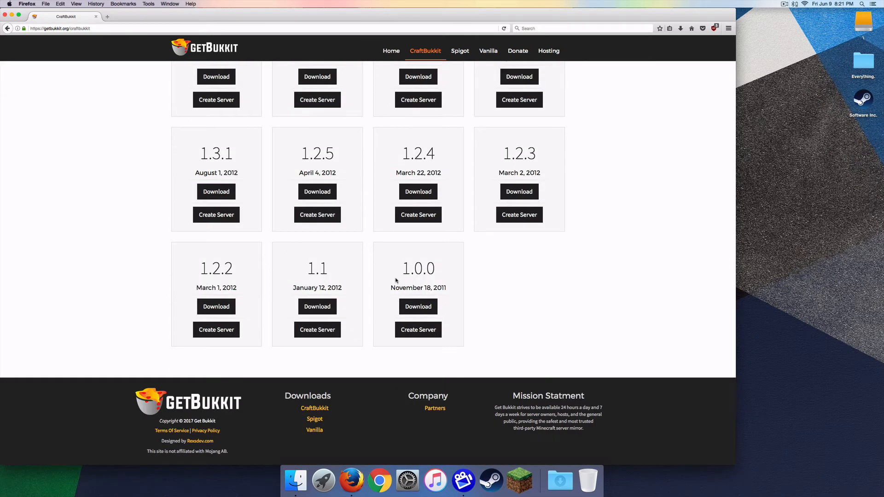
scroll("up", 3)
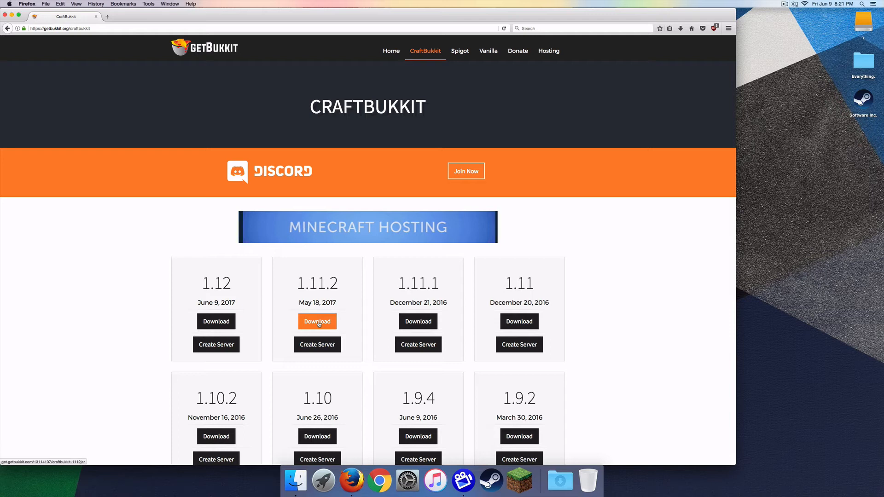
- Start the download of the CraftBukkit 1.11.2 jar
left_click(317, 322)
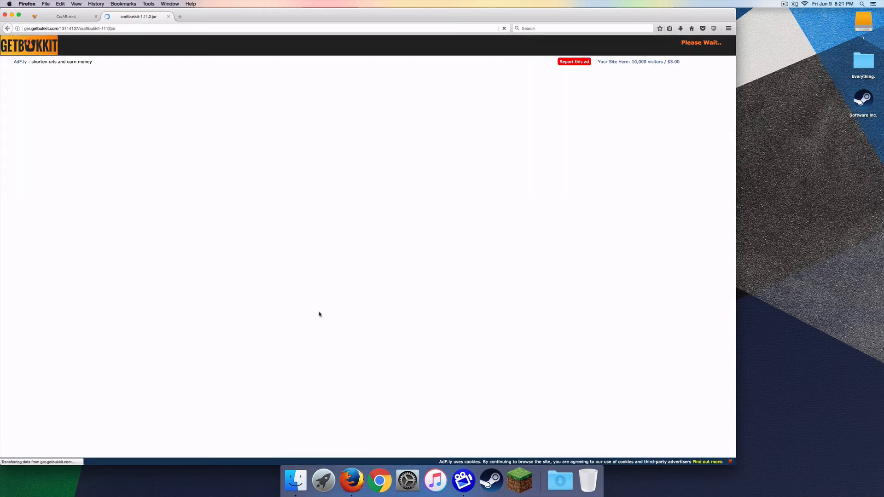
mouse_move(568, 177)
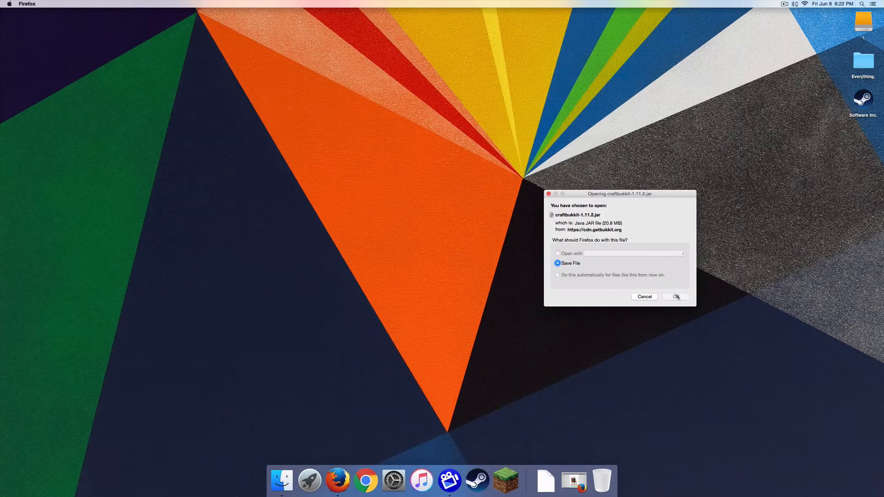
- Confirm saving craftbukkit-1.11.2.jar to the Desktop and deselect it there
left_click(675, 296)
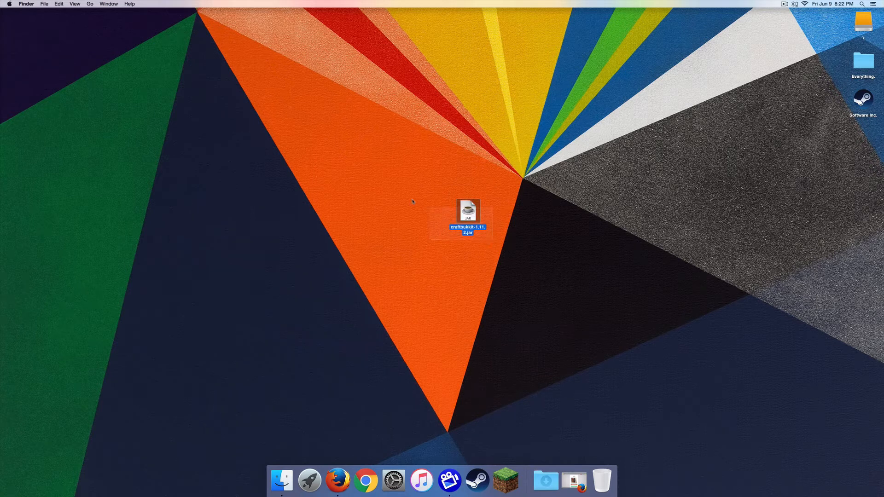
mouse_move(545, 481)
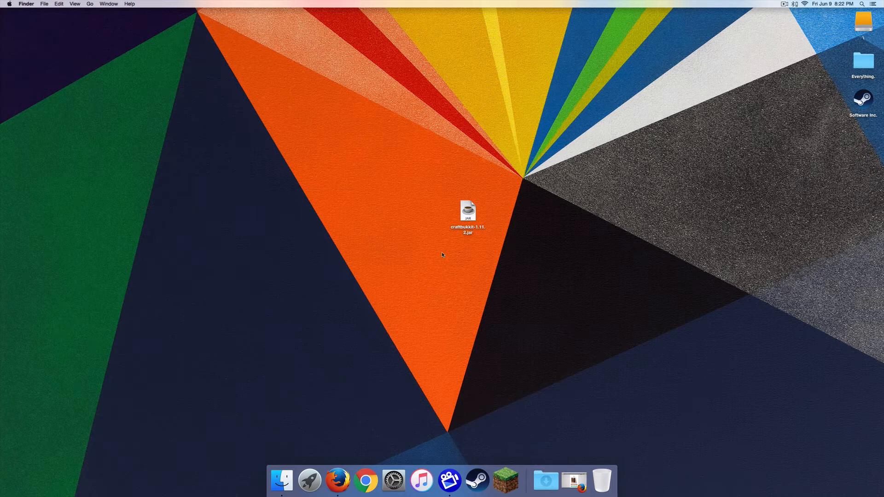
left_click(468, 212)
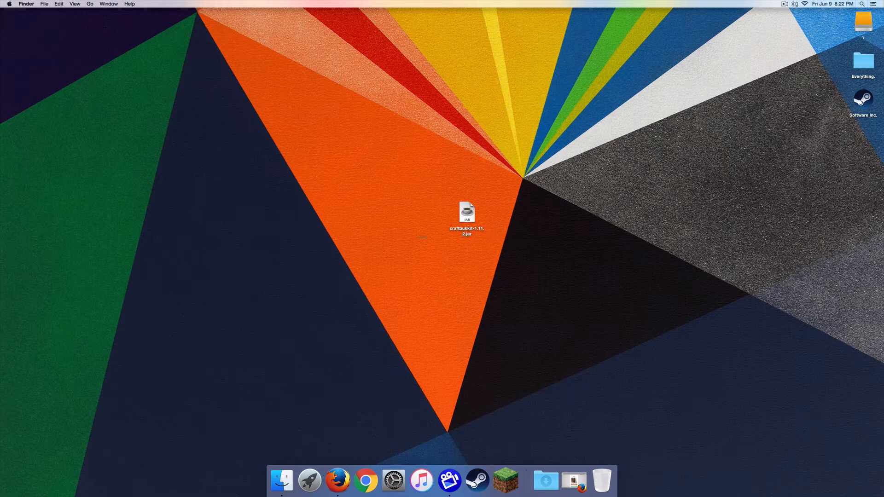
mouse_move(474, 233)
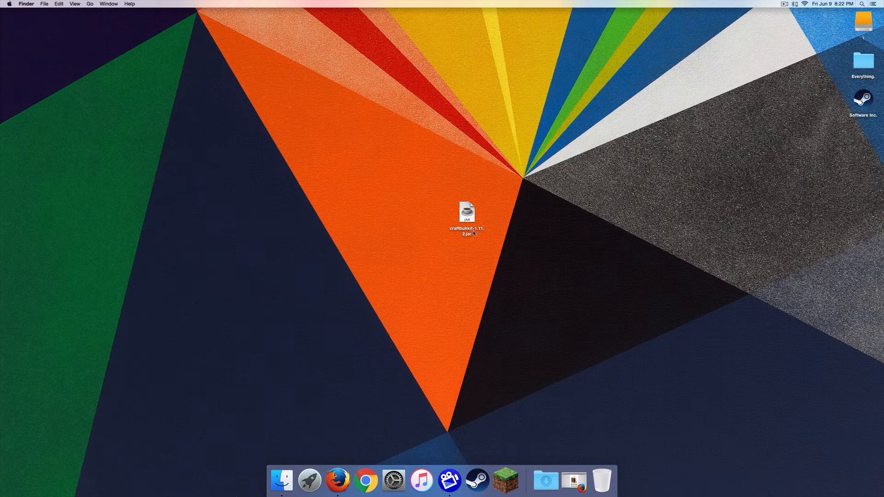
mouse_move(461, 251)
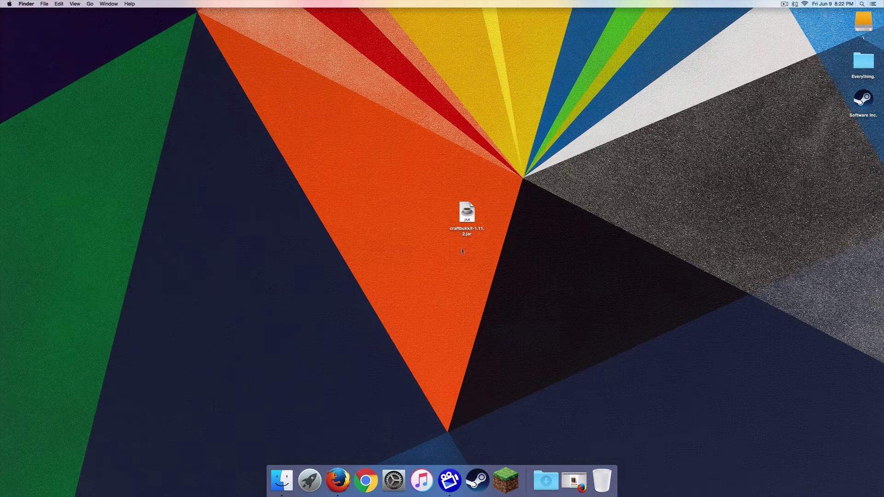
left_click(466, 213)
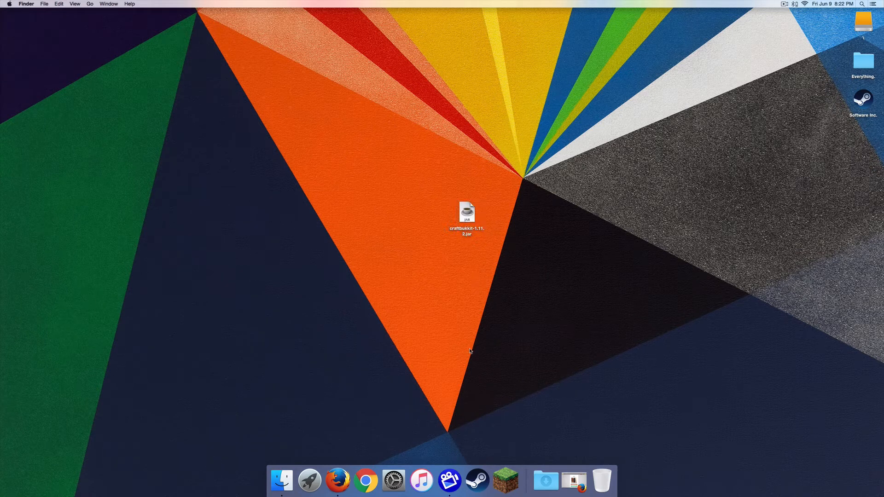
mouse_move(280, 252)
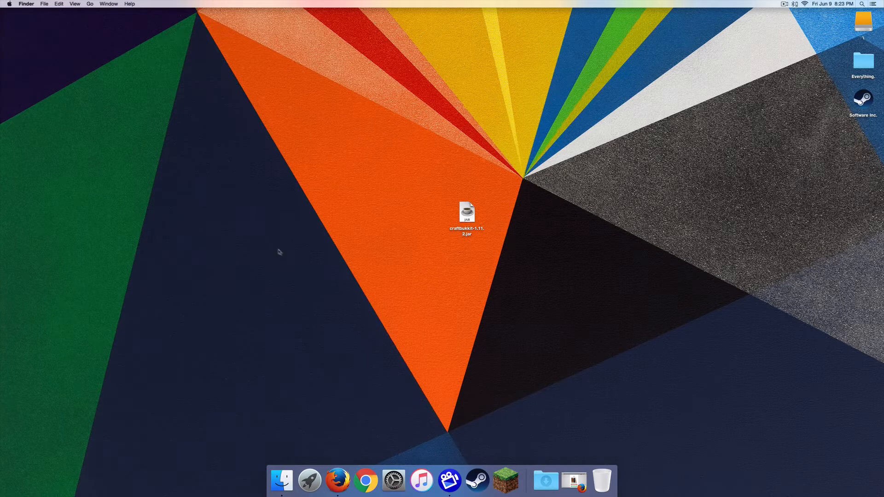
mouse_move(720, 89)
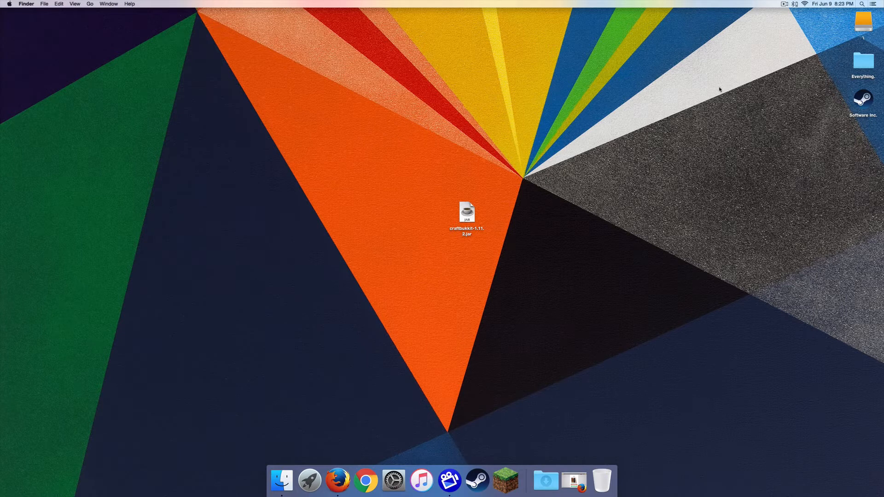
left_click(863, 3)
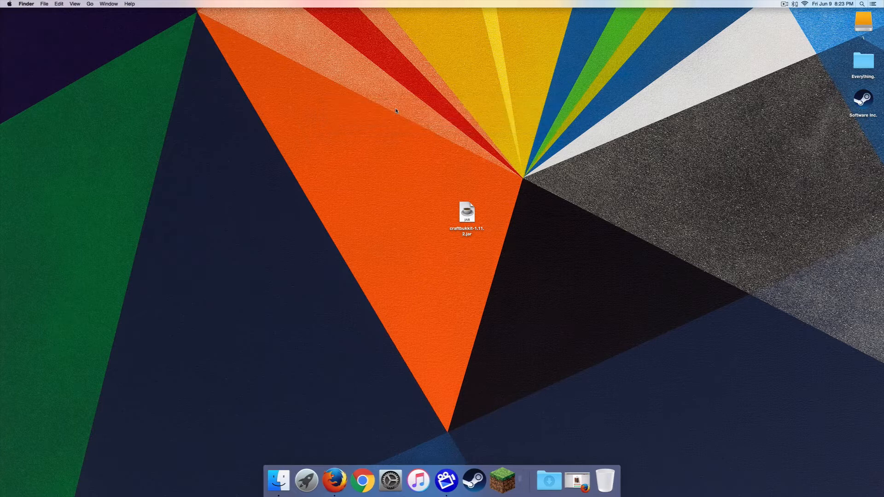
- Create a new plain-text TextEdit document and clear the pasted link text
left_click(519, 481)
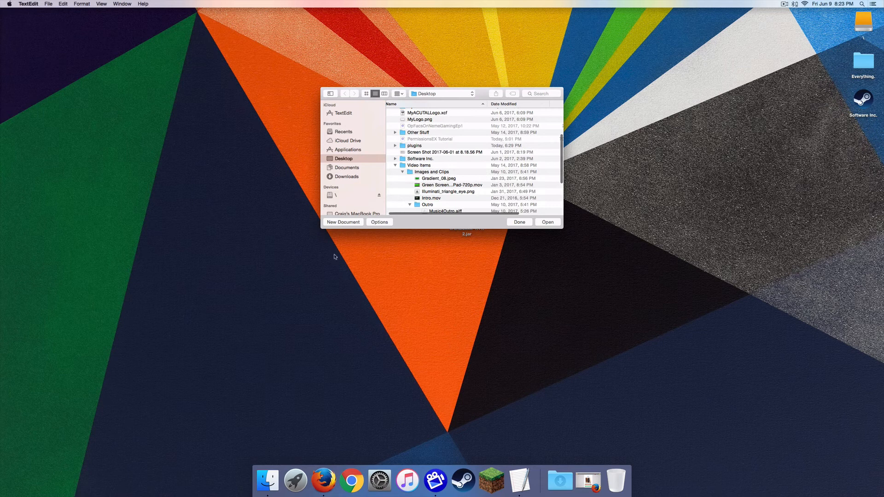
left_click(343, 222)
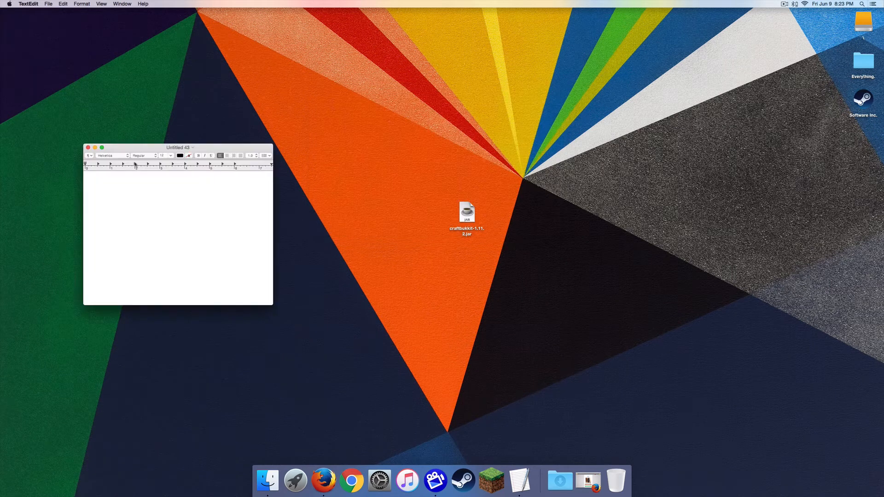
left_click(82, 4)
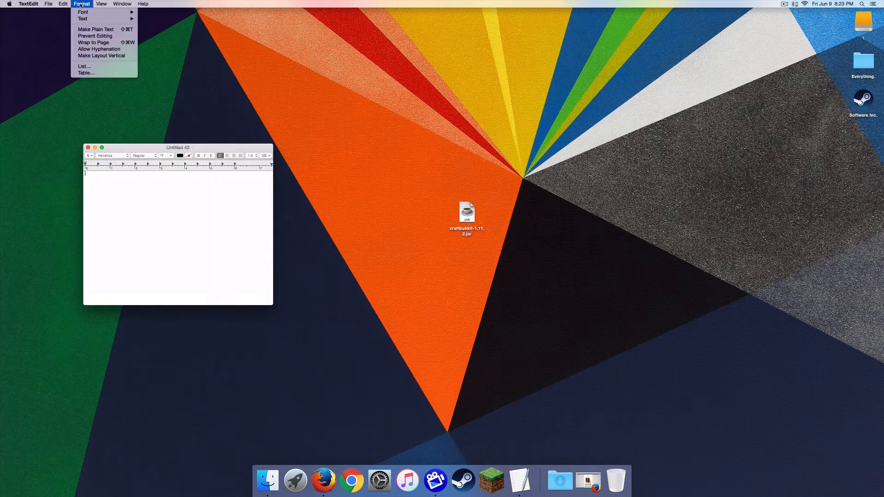
left_click(92, 42)
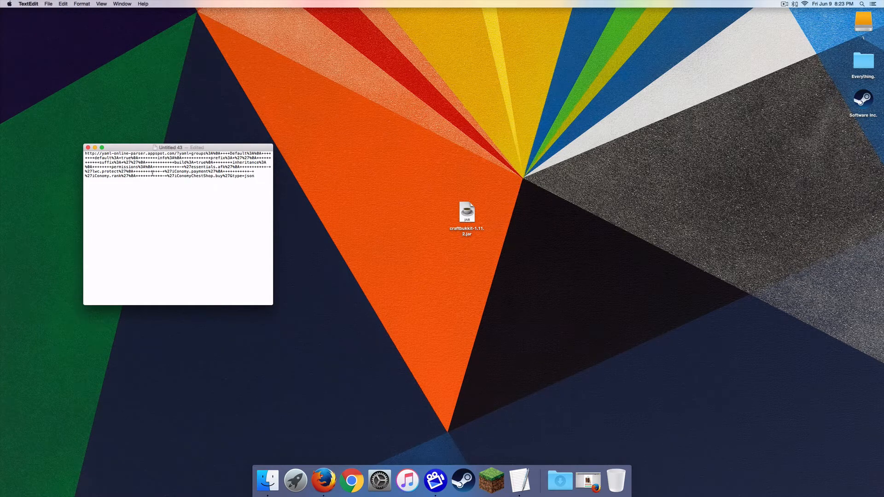
key("cmd+a")
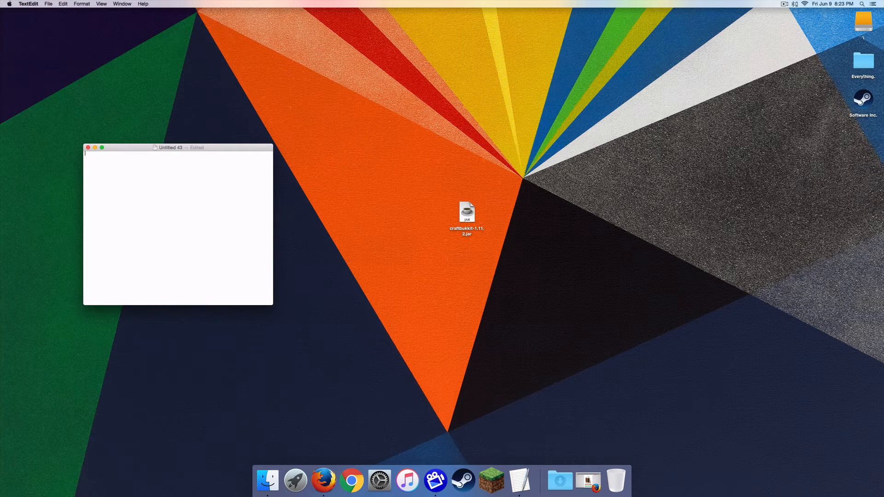
left_click(324, 481)
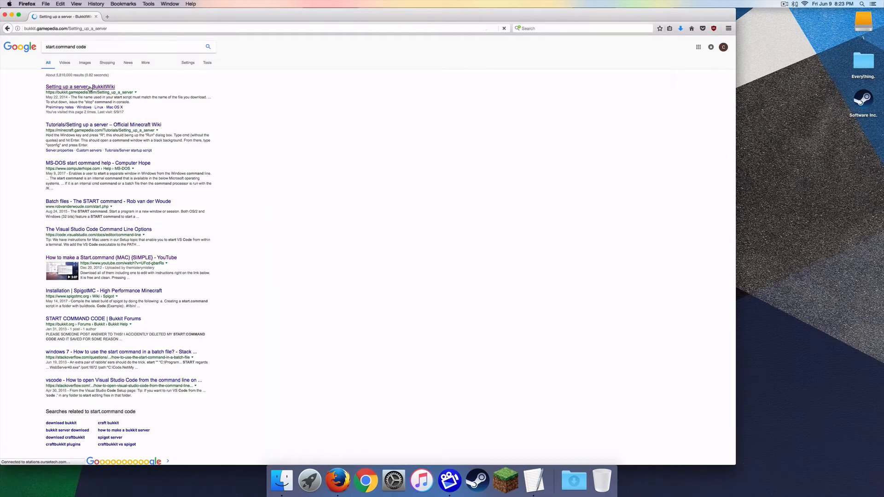
left_click(80, 87)
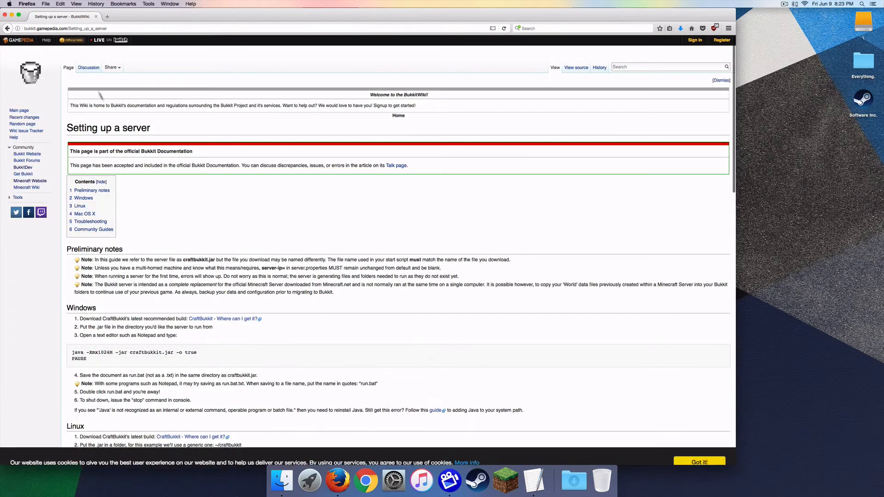
scroll("down", 3)
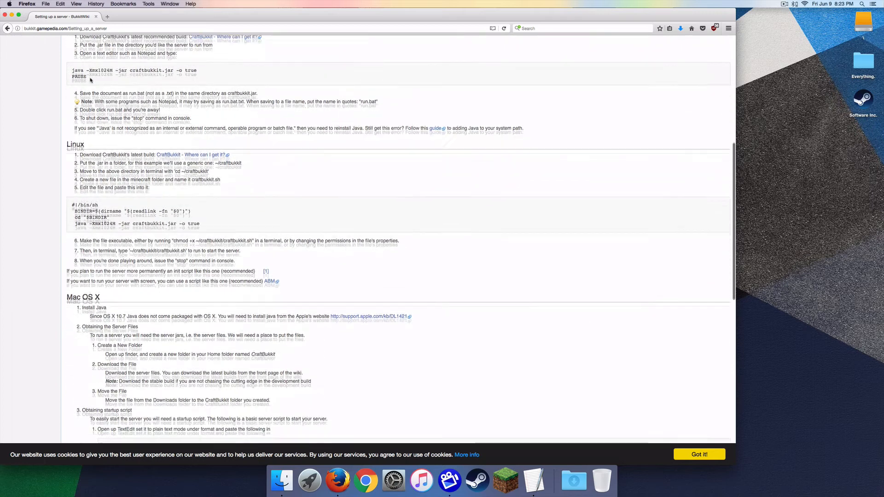
scroll("down", 3)
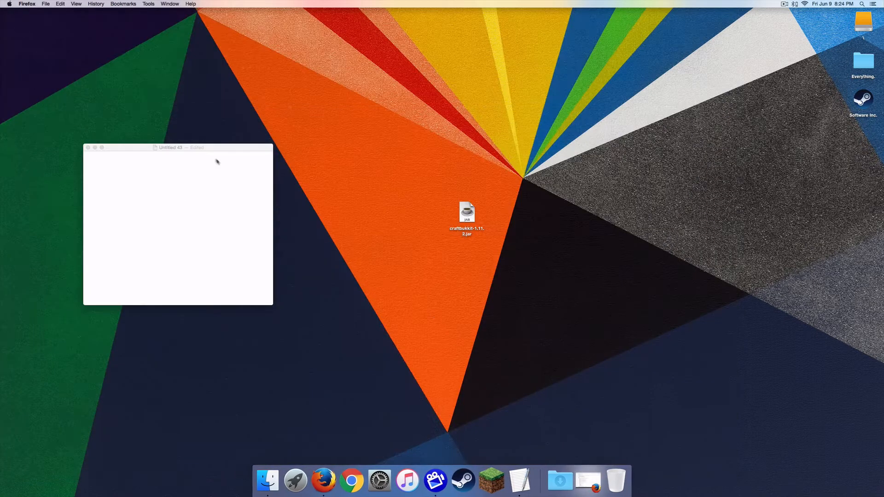
- Paste the bash startup script for craftbukkit.jar and select its -Xmx1024M memory value
left_click(176, 225)
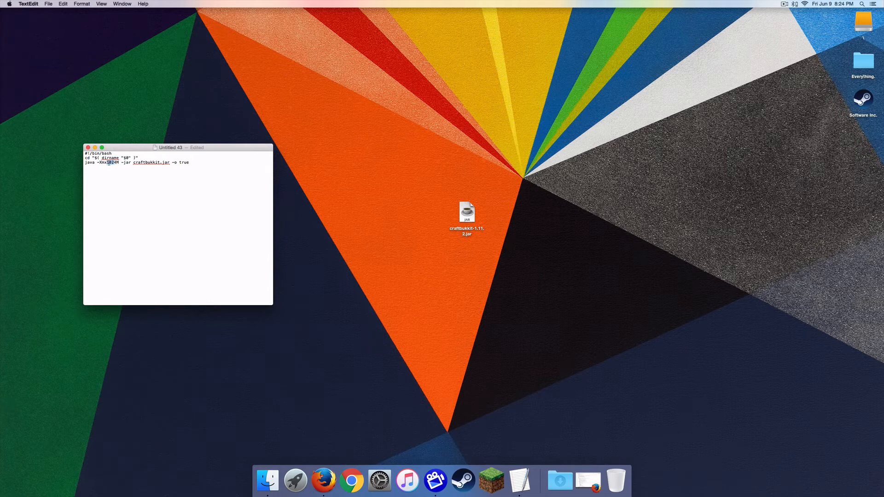
left_click(40, 45)
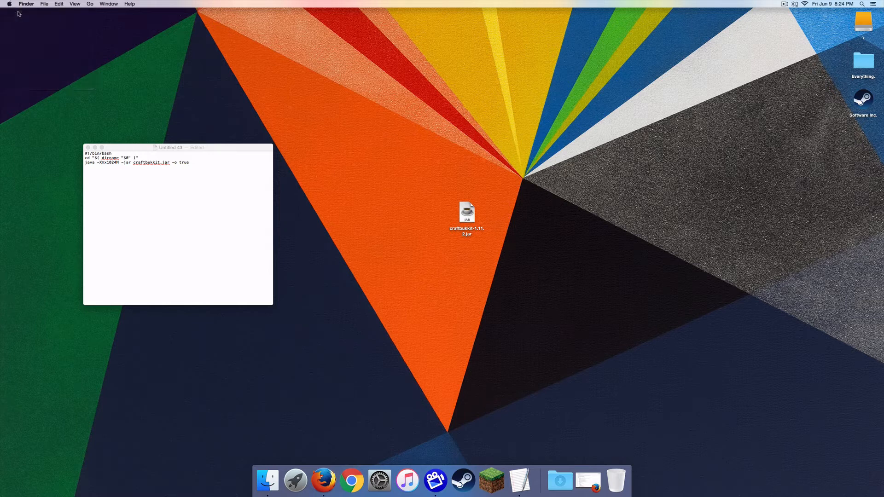
- Check About This Mac's Memory details, confirming 4 GB installed
left_click(10, 4)
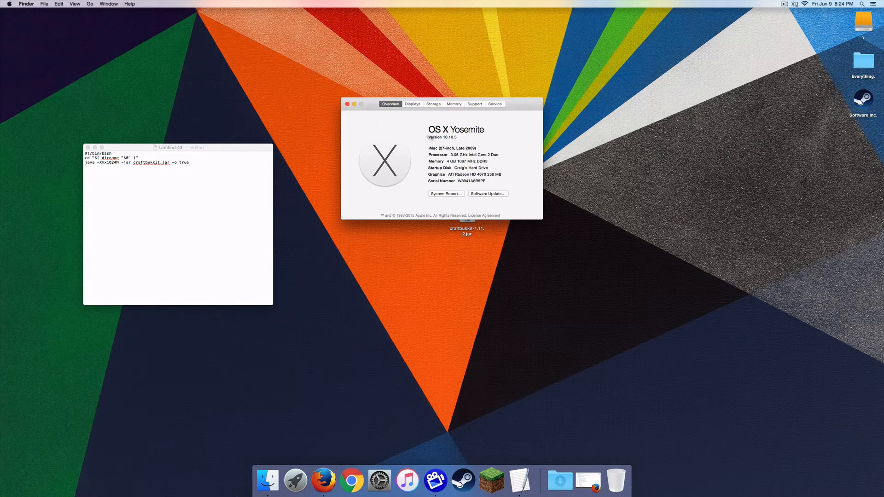
left_click(454, 105)
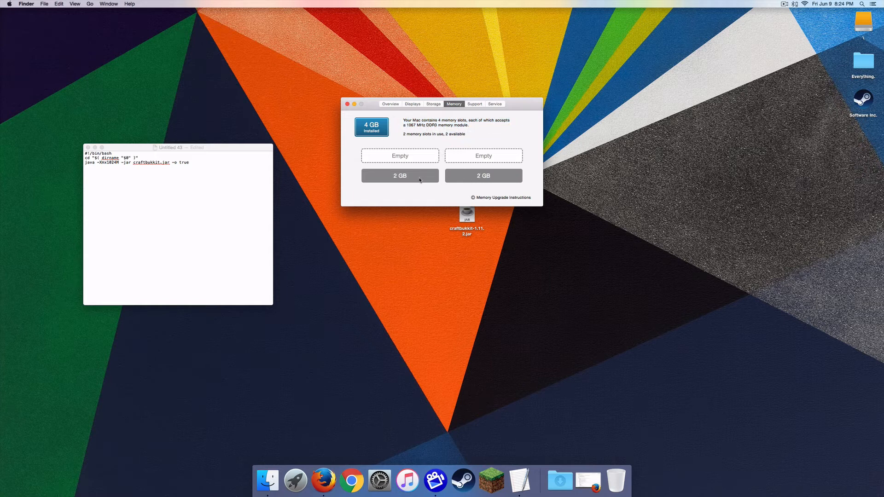
mouse_move(434, 175)
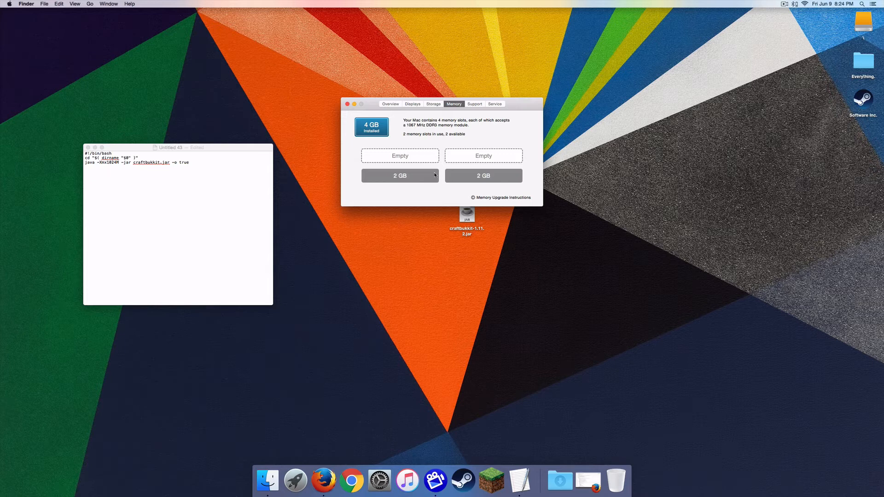
- Close the hardware overview and review the java craftbukkit.jar -Xmx1024M line in the script
left_click(348, 104)
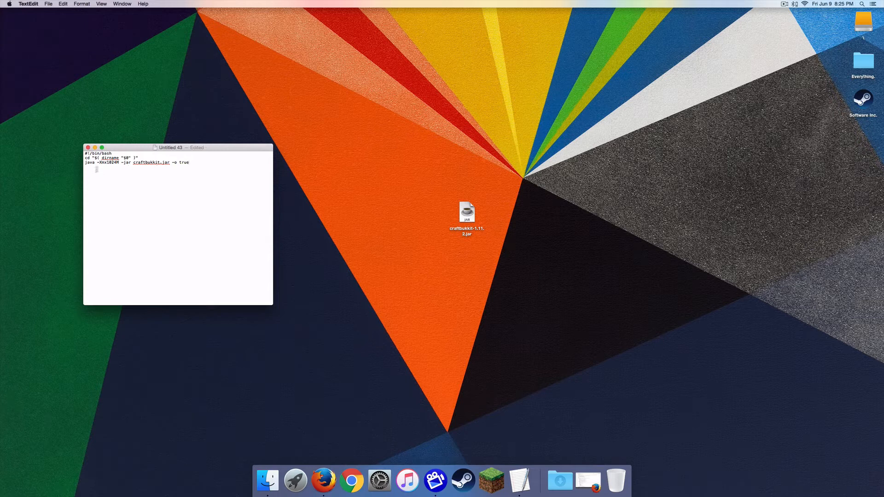
left_click(189, 162)
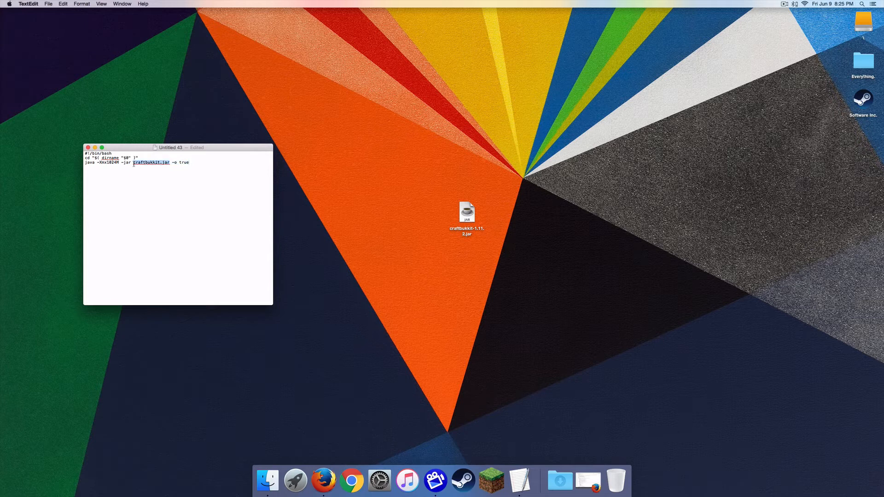
left_click(190, 162)
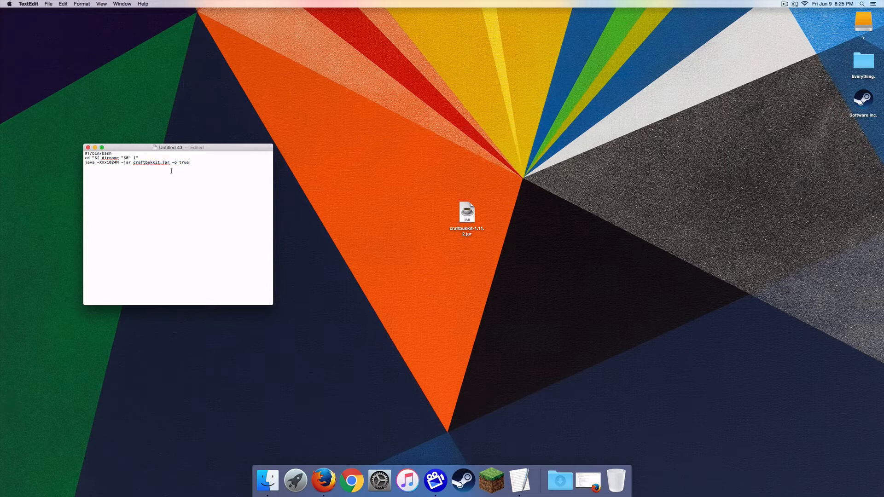
mouse_move(467, 233)
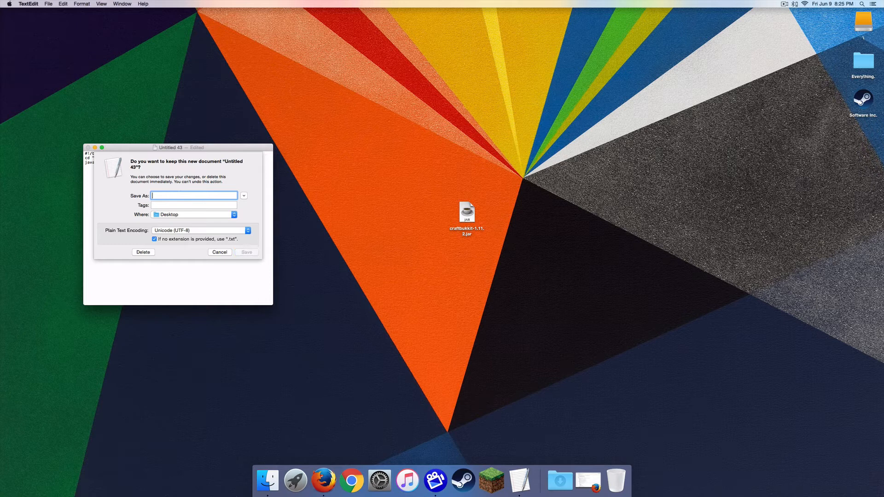
- Save the script as start.command on the Desktop in Unicode (UTF-8)
type("start.com")
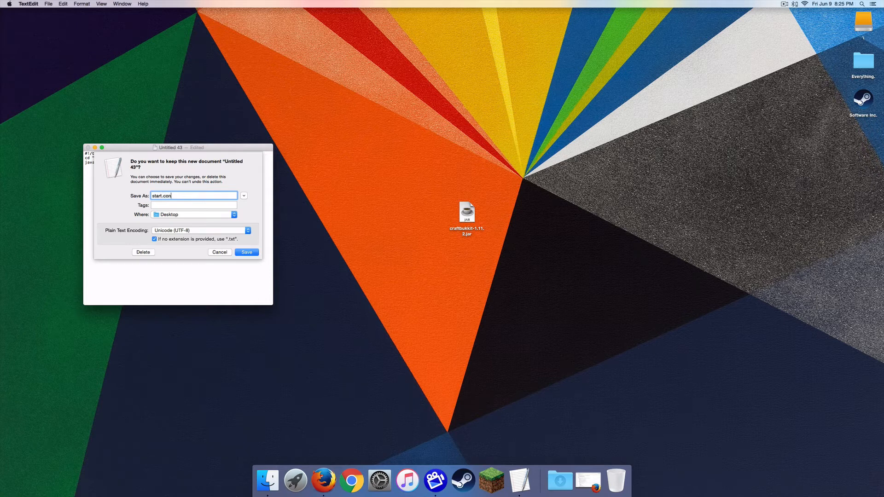
type("mand")
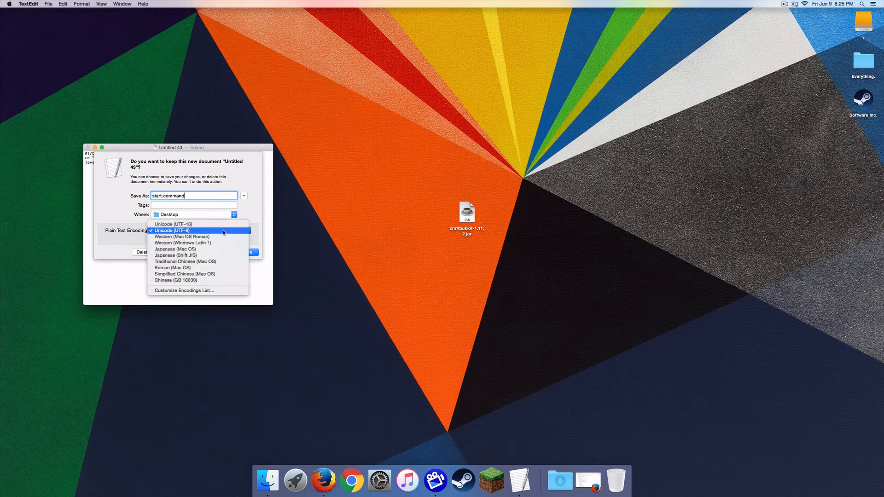
left_click(171, 230)
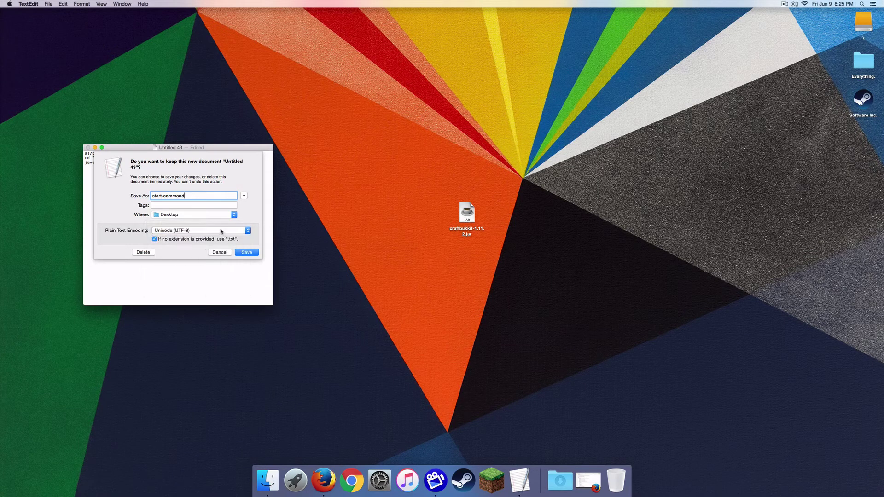
mouse_move(212, 212)
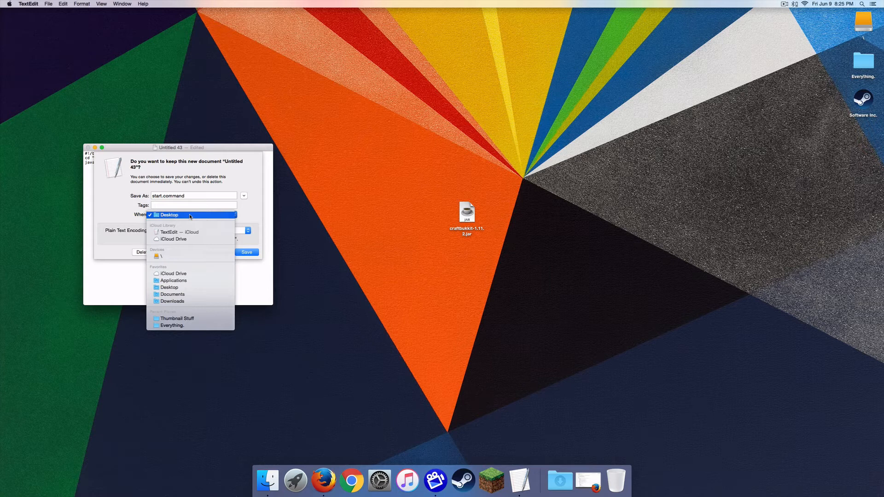
left_click(168, 214)
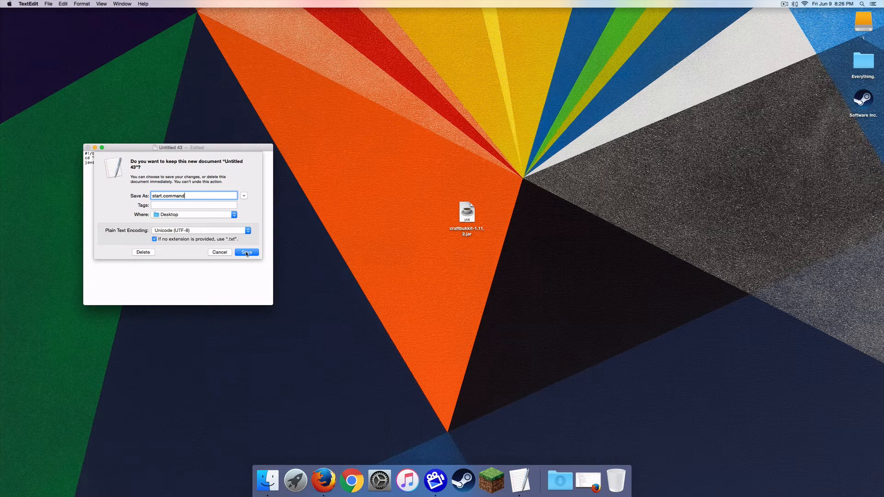
left_click(247, 252)
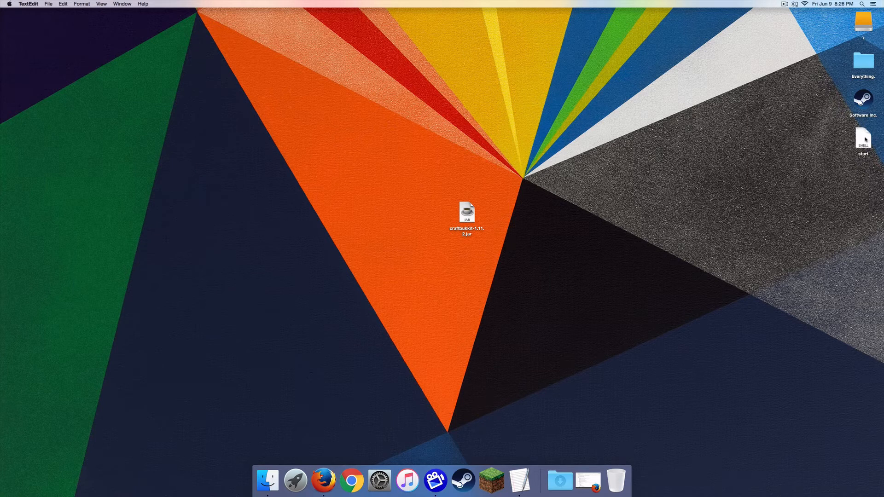
mouse_move(523, 332)
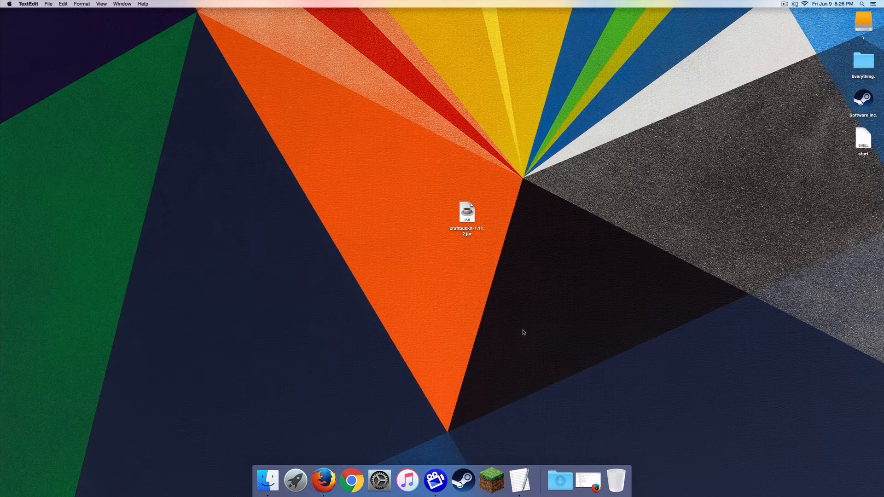
mouse_move(813, 194)
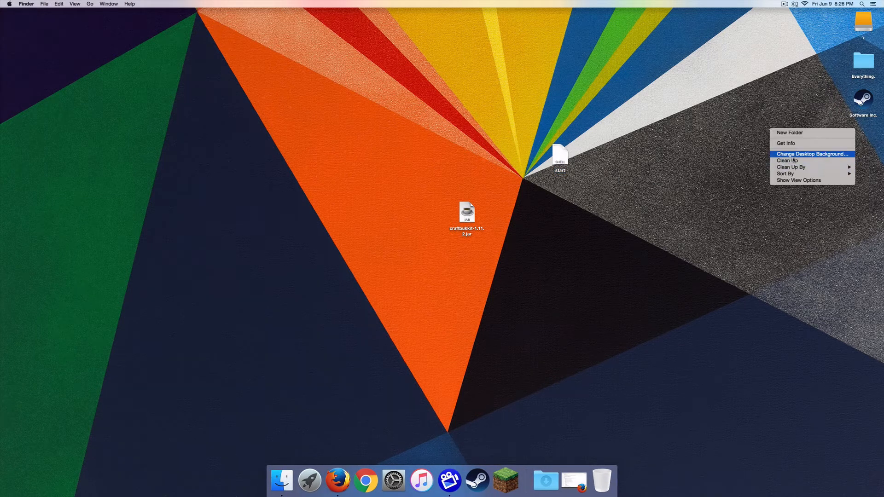
- Create a Bukkit Server desktop folder and move the jar and start.command into it
left_click(789, 133)
type("Bukkit Server")
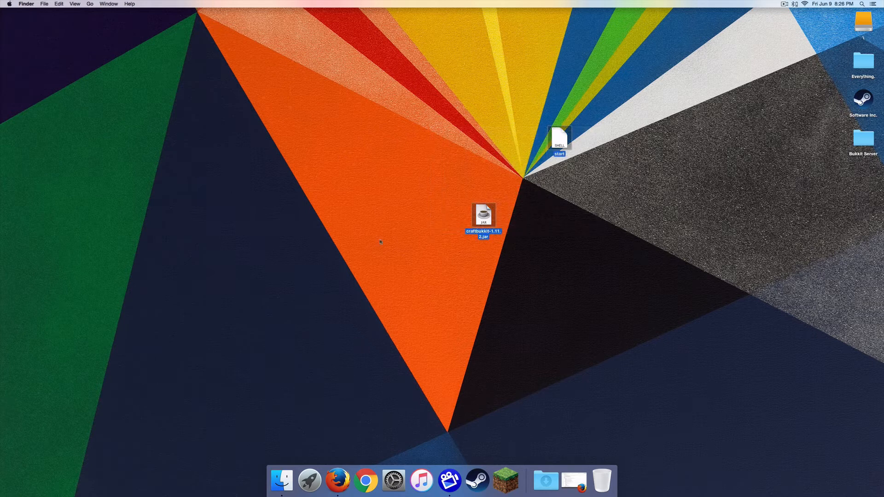
left_click(381, 242)
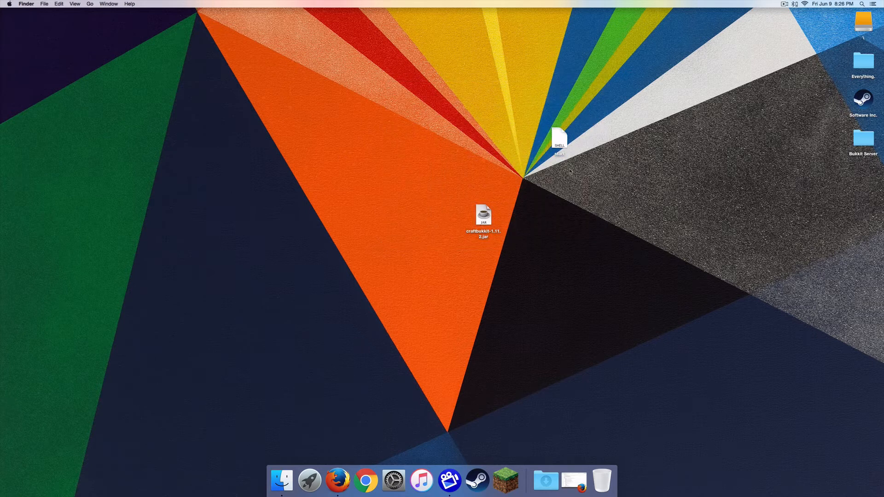
left_click(483, 215)
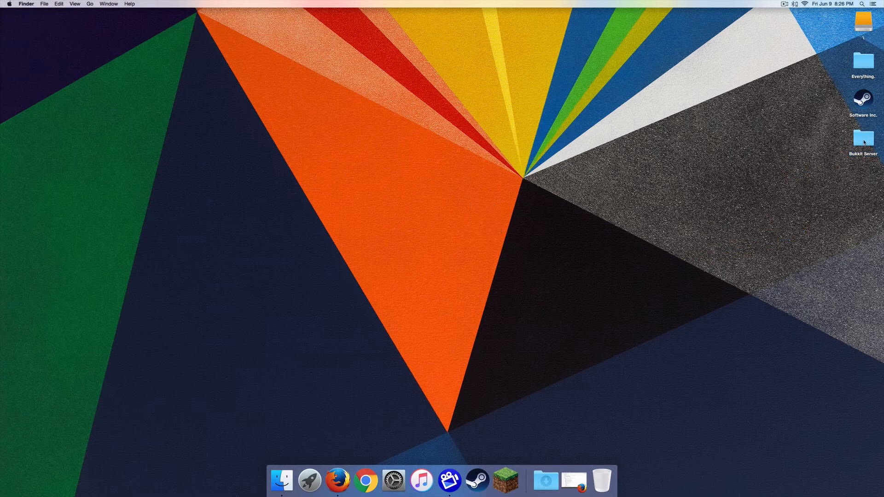
double_click(864, 139)
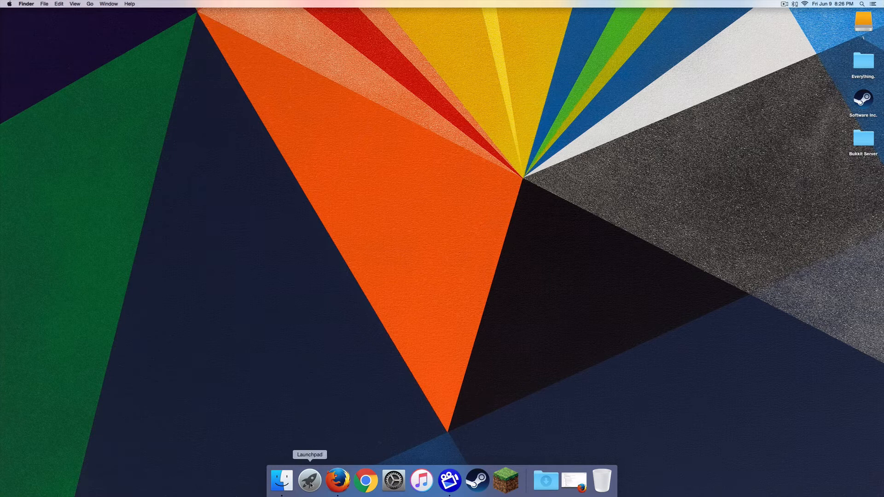
- Launch Terminal and begin the chmod a+x command to make the start script executable
left_click(310, 481)
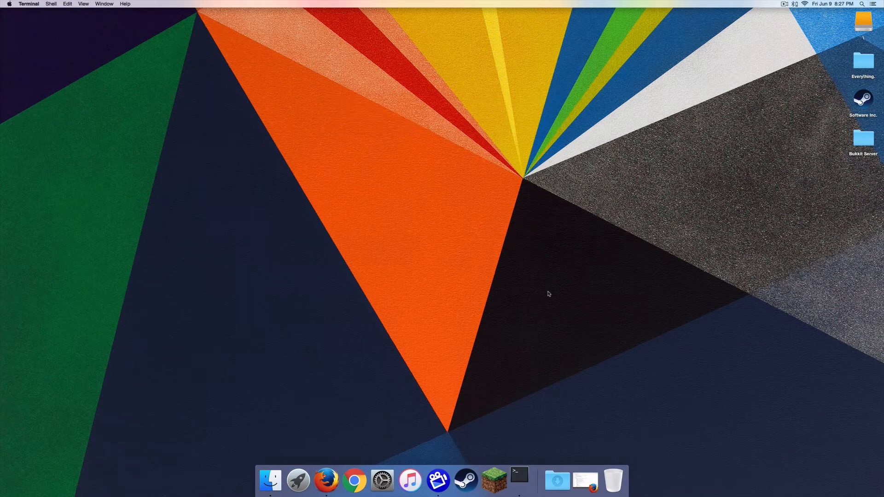
left_click(519, 481)
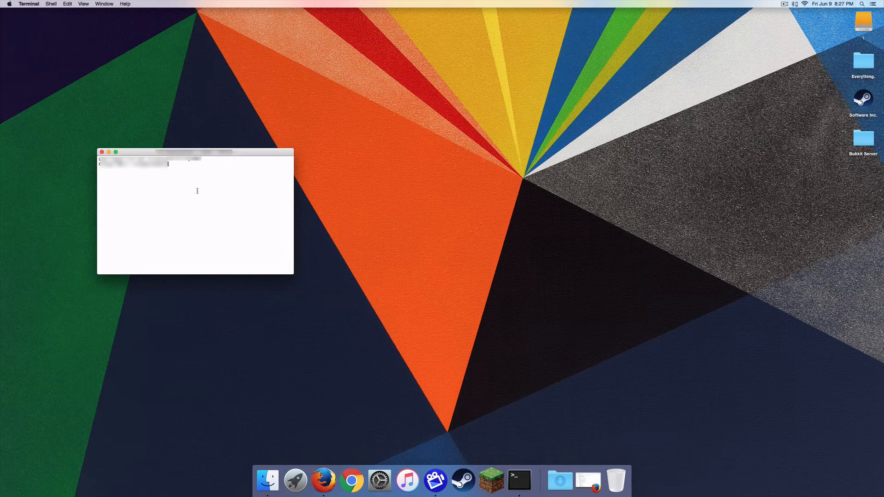
mouse_move(165, 165)
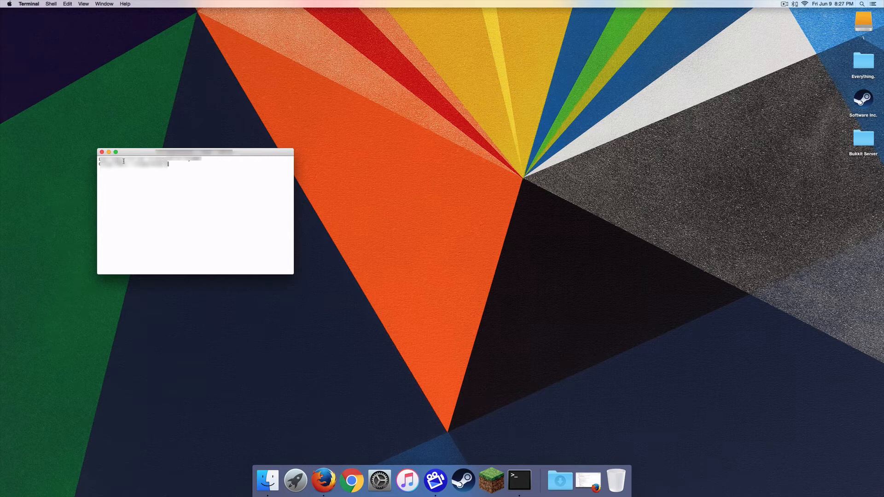
mouse_move(164, 157)
type("chmod a")
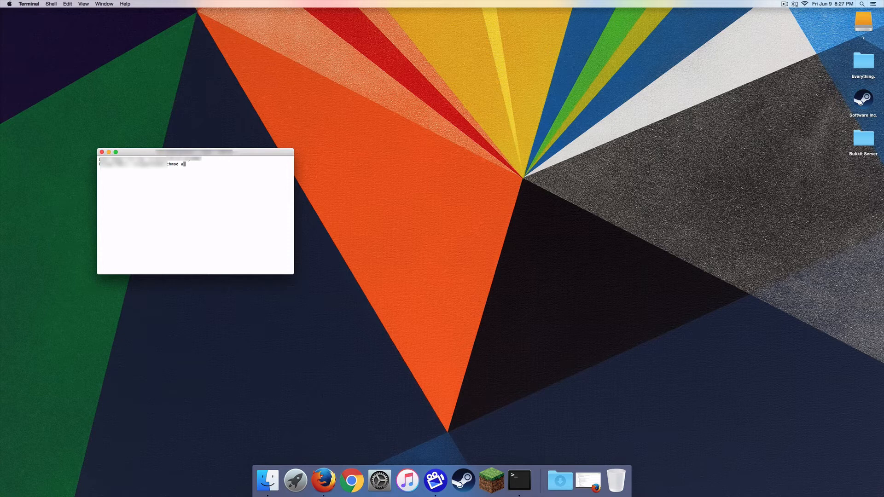
type("+x")
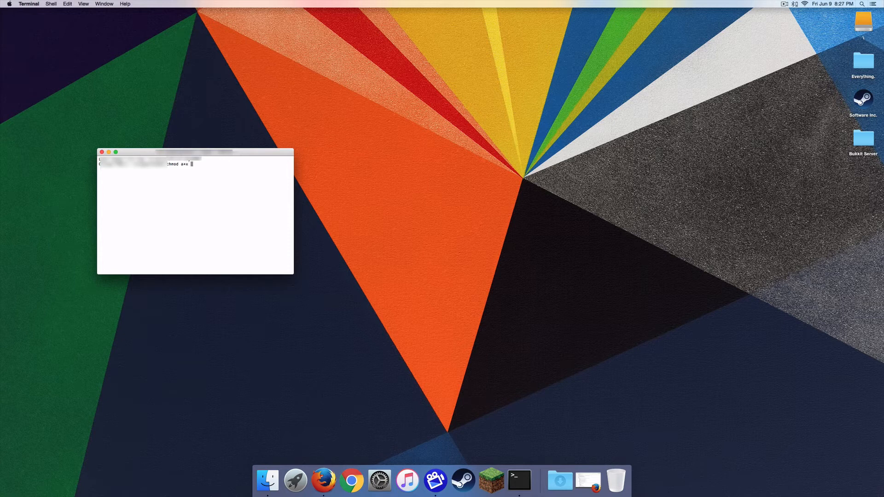
left_click(862, 137)
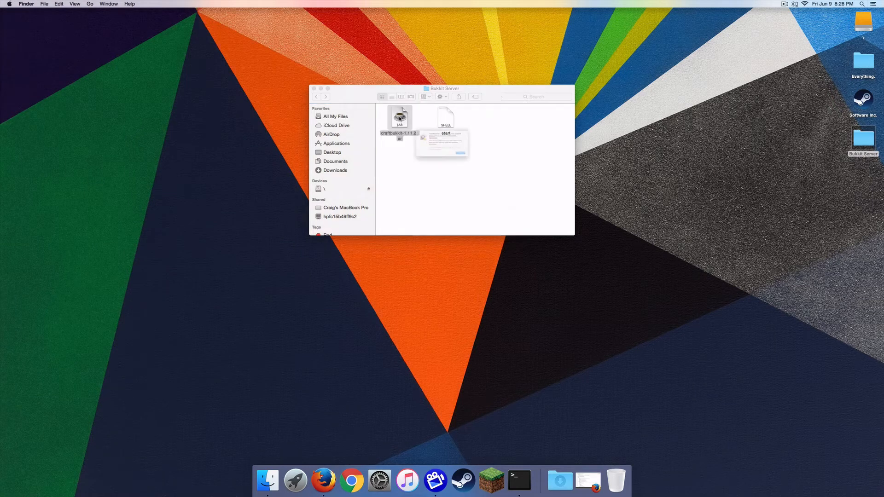
- Run craftbukkit-1.11.2.jar once, allowing it past the unidentified-developer warning
right_click(399, 117)
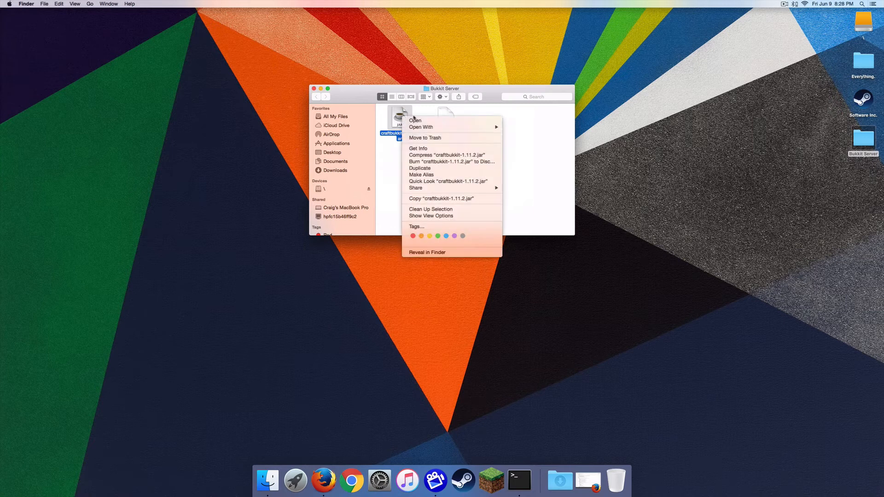
left_click(416, 120)
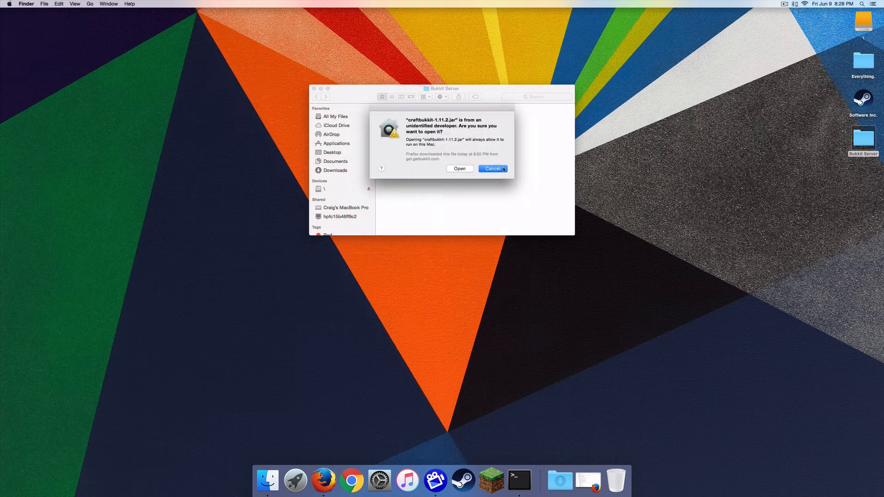
left_click(491, 169)
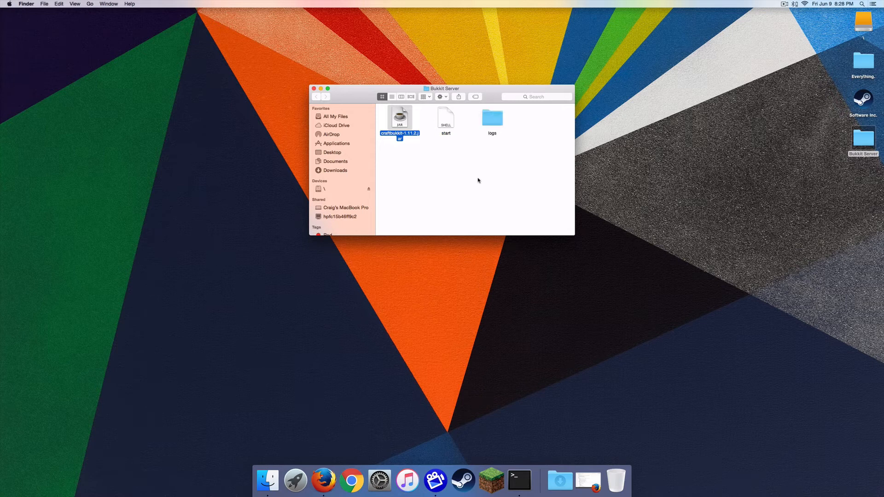
mouse_move(507, 132)
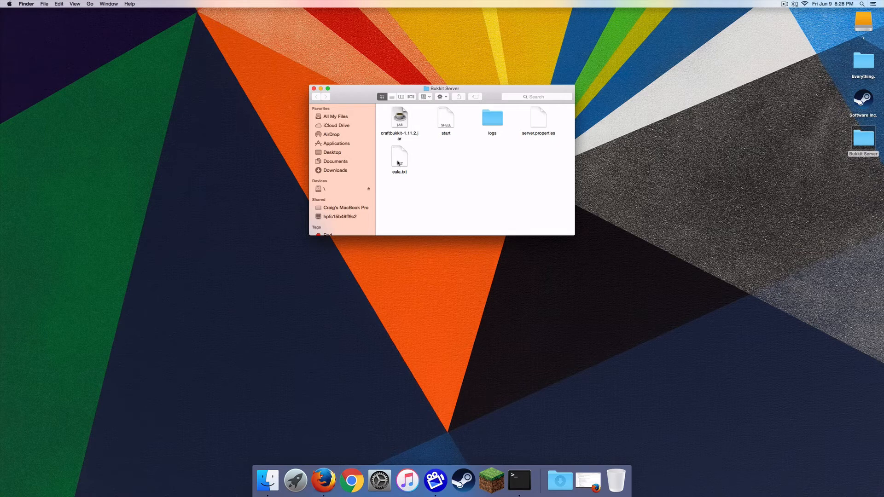
mouse_move(394, 172)
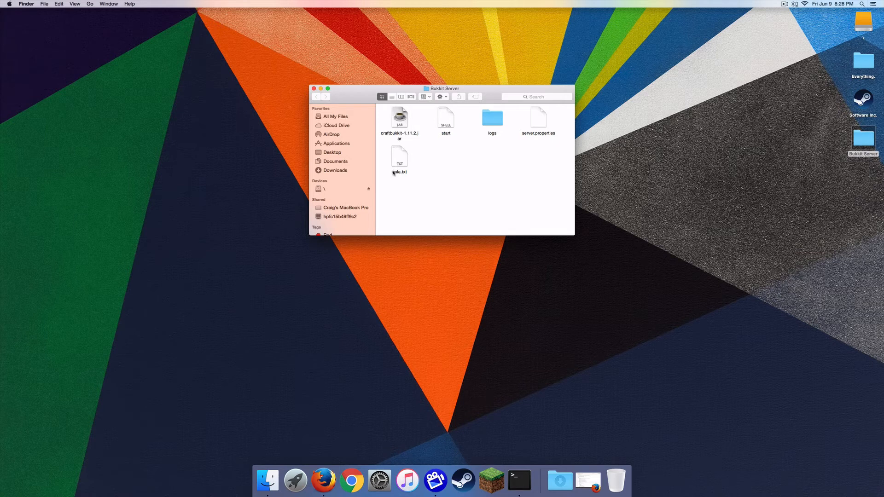
- Edit eula.txt so it reads eula=true instead of eula=false
double_click(399, 156)
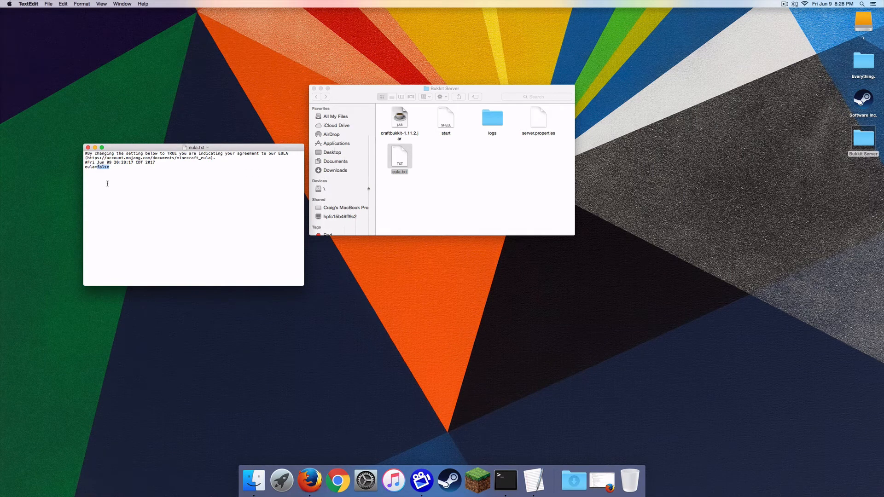
type("true")
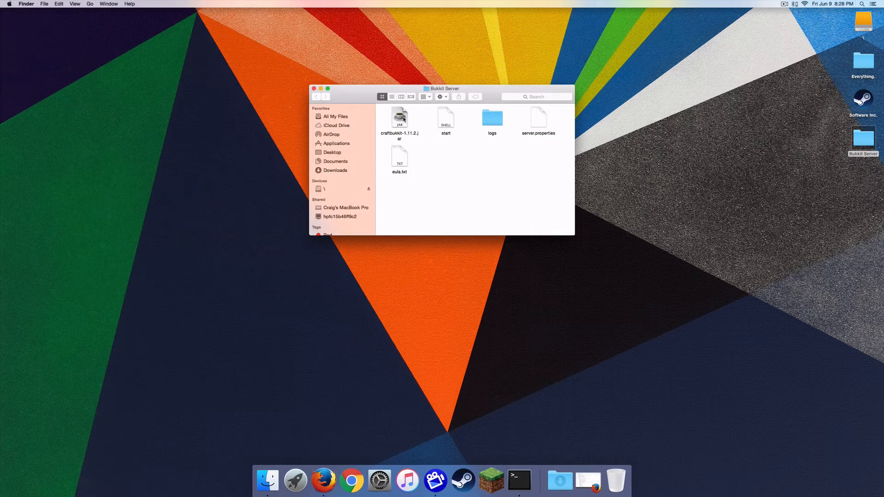
- Run start.command to generate the world files, stop the server, and close its console
double_click(446, 119)
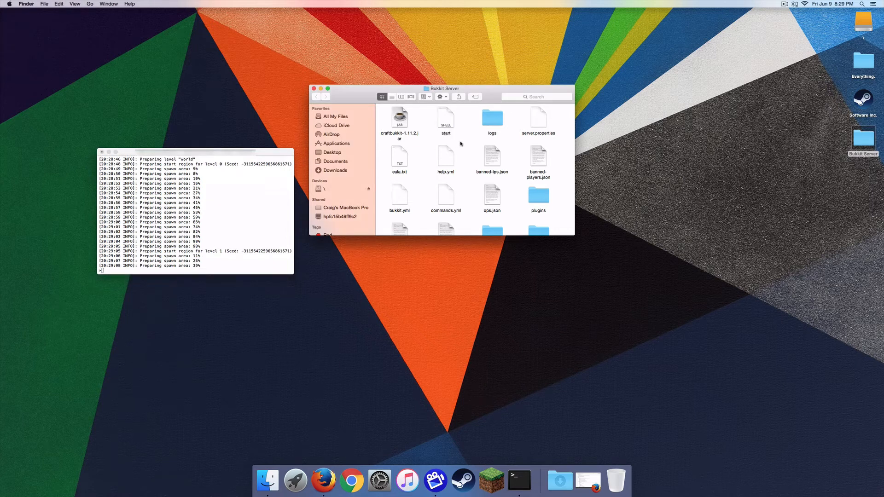
left_click(194, 209)
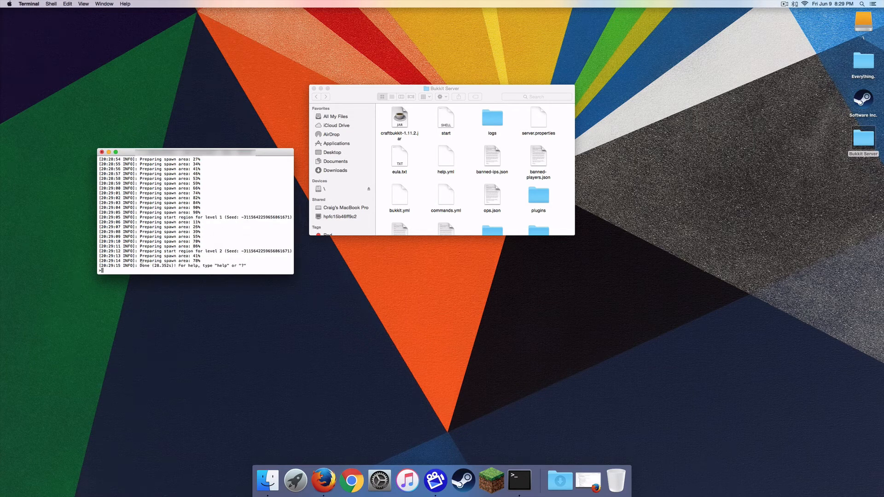
type("stop")
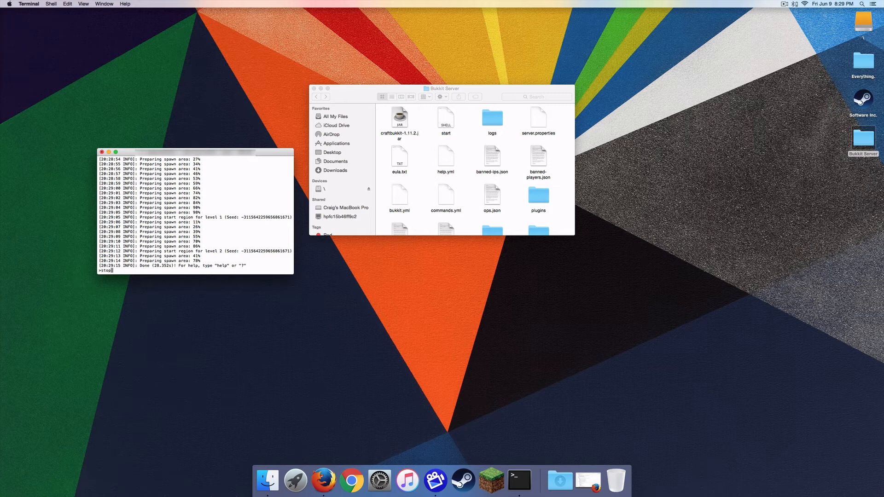
key("Return")
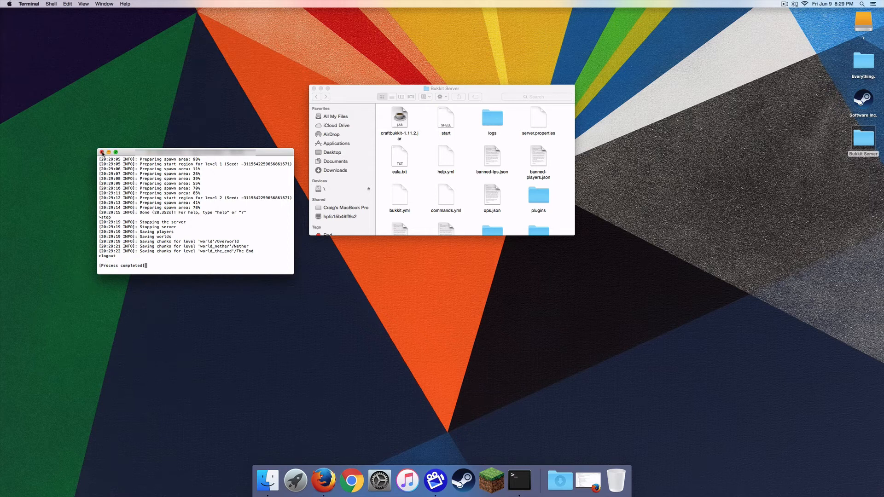
left_click(101, 152)
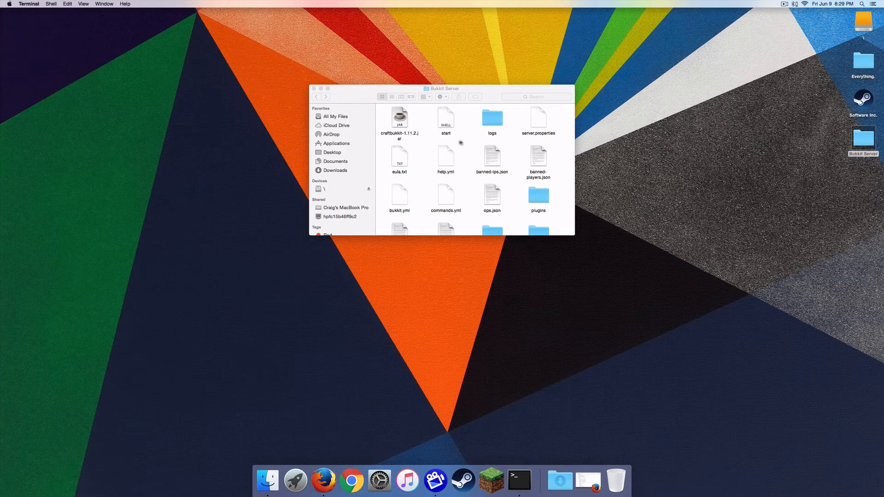
right_click(519, 481)
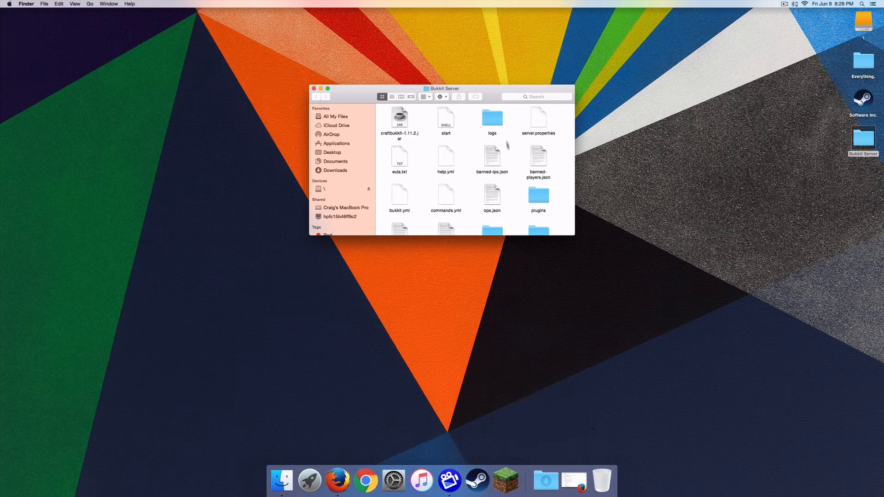
scroll("down", 3)
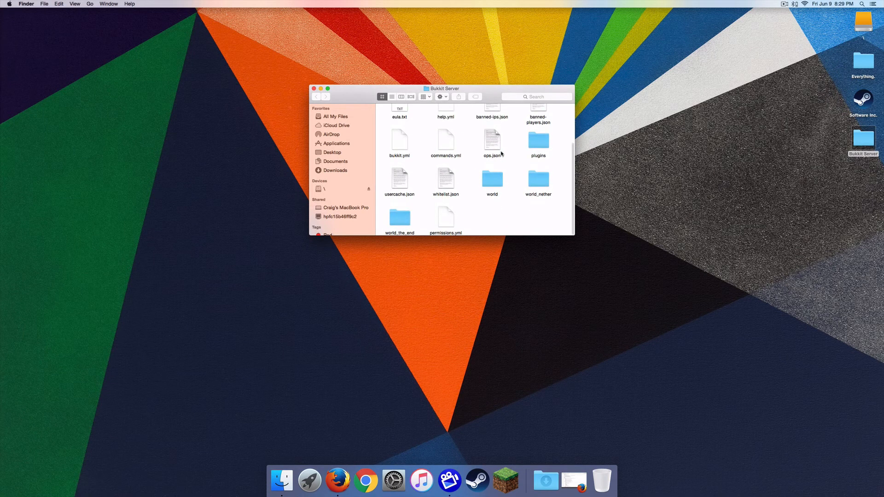
double_click(445, 215)
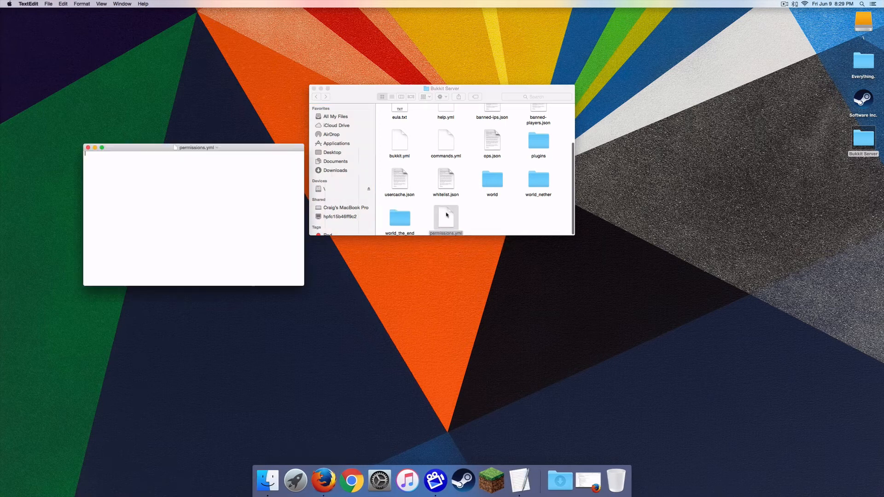
left_click(88, 147)
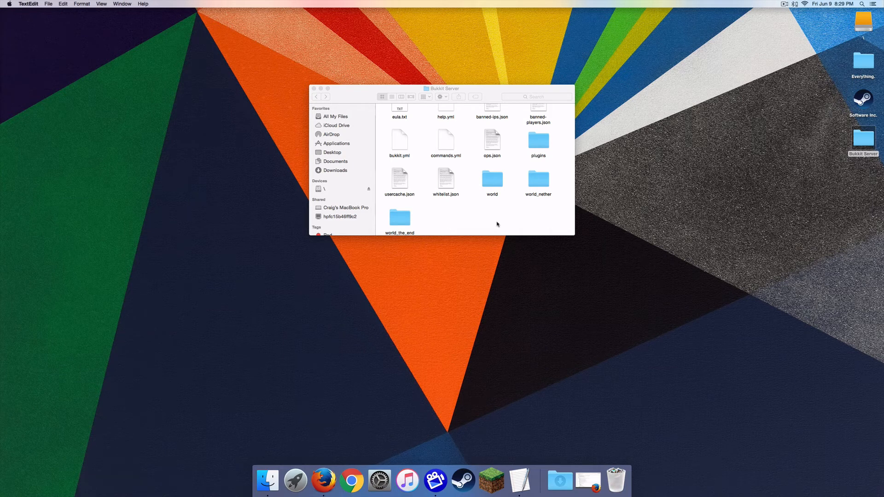
scroll("up", 3)
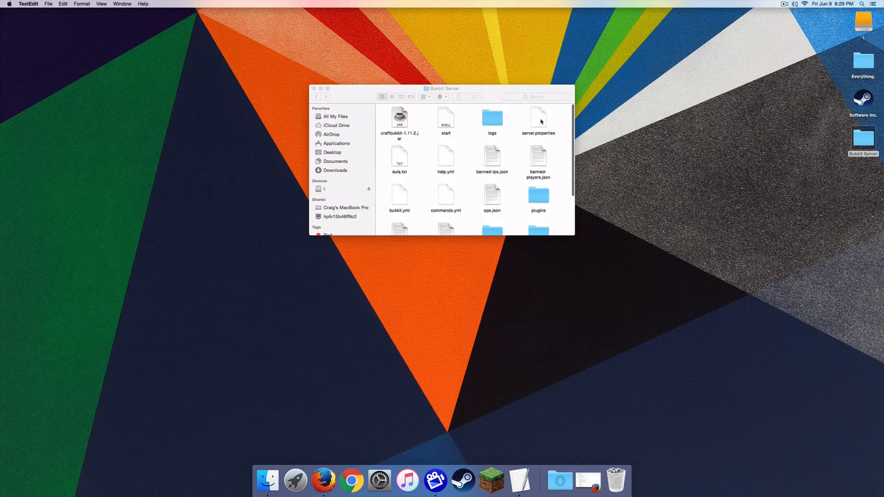
scroll("down", 3)
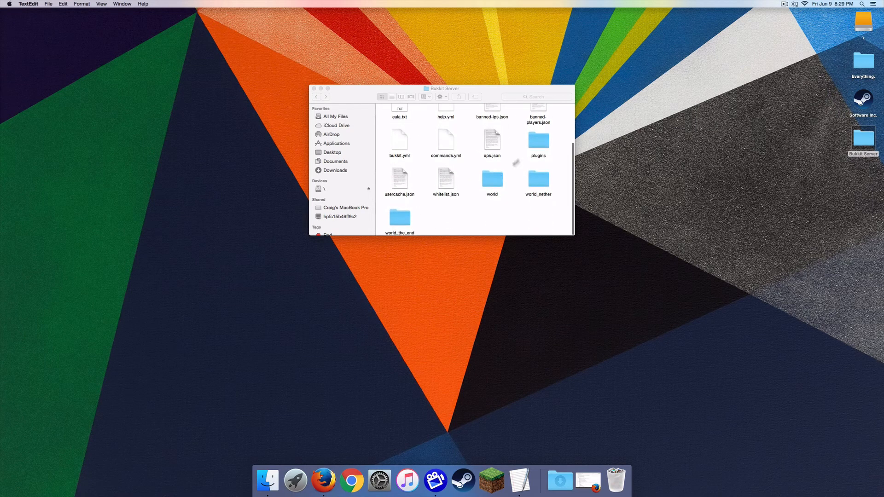
double_click(538, 140)
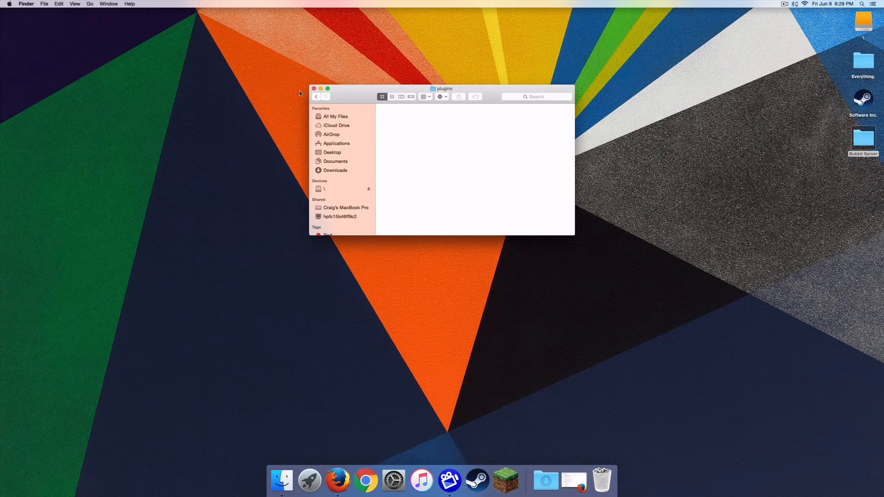
left_click(316, 97)
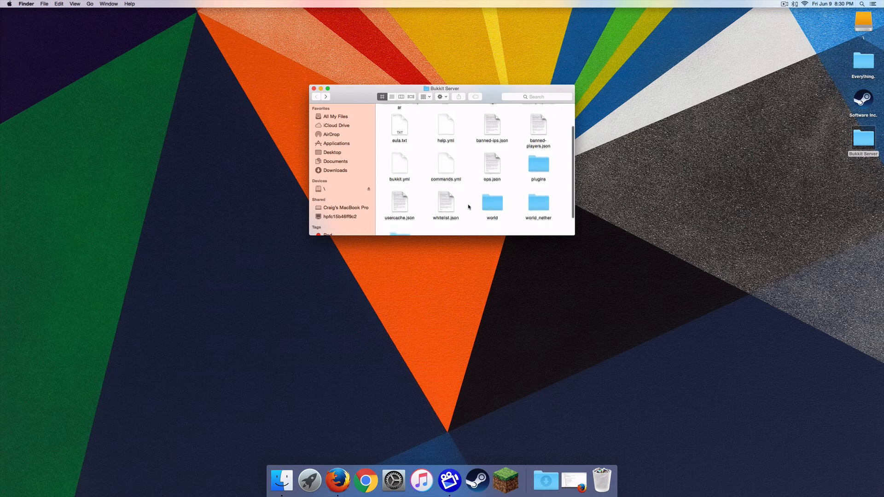
scroll("down", 3)
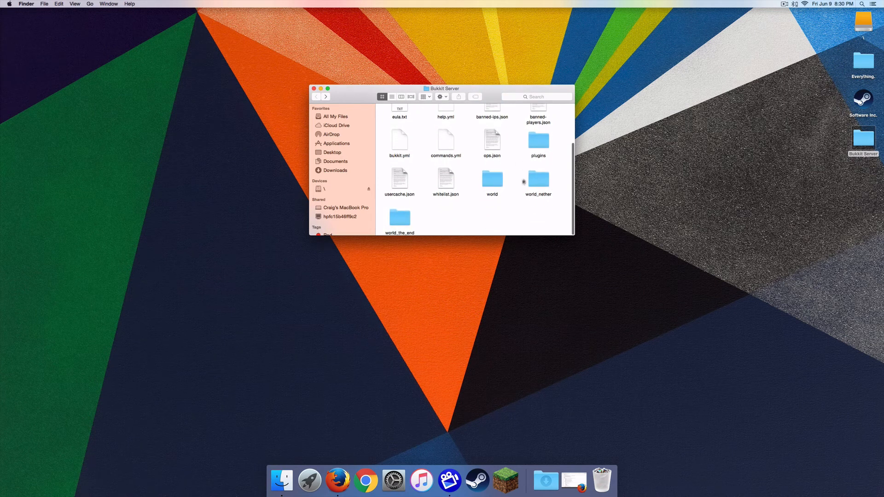
scroll("up", 3)
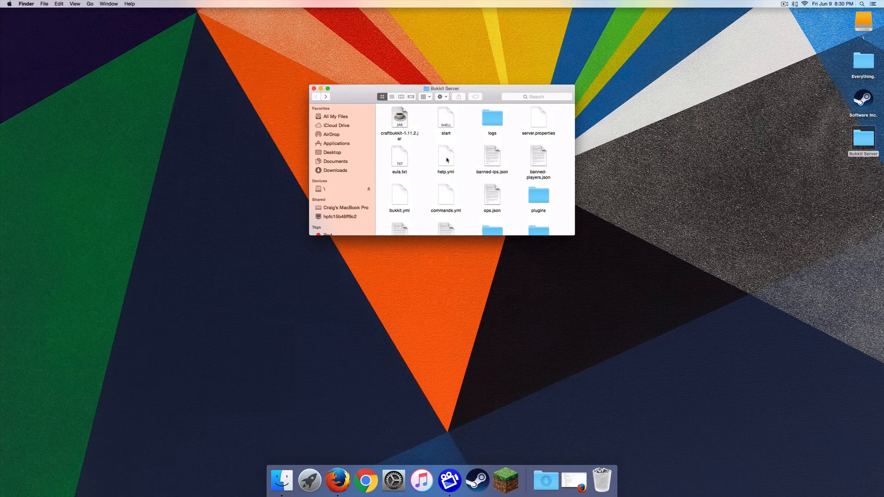
- Locate the Rules section of help.yml in TextEdit and select the spot for a new rule
double_click(446, 156)
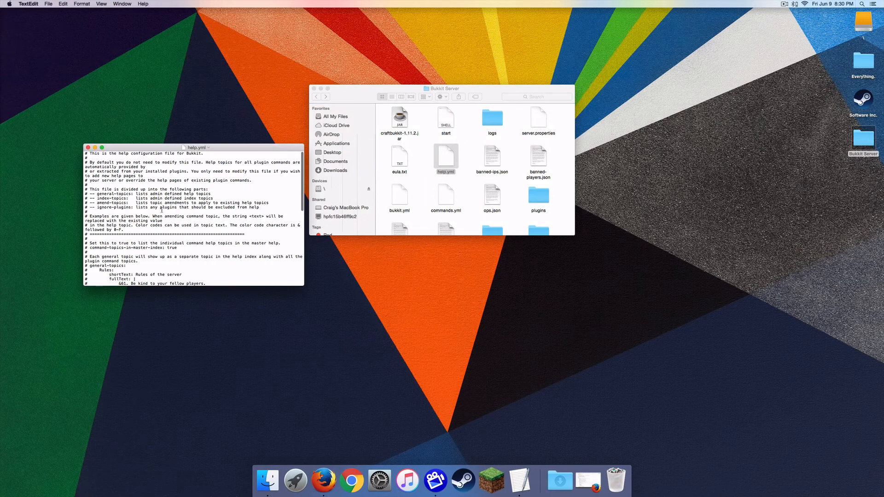
scroll("down", 3)
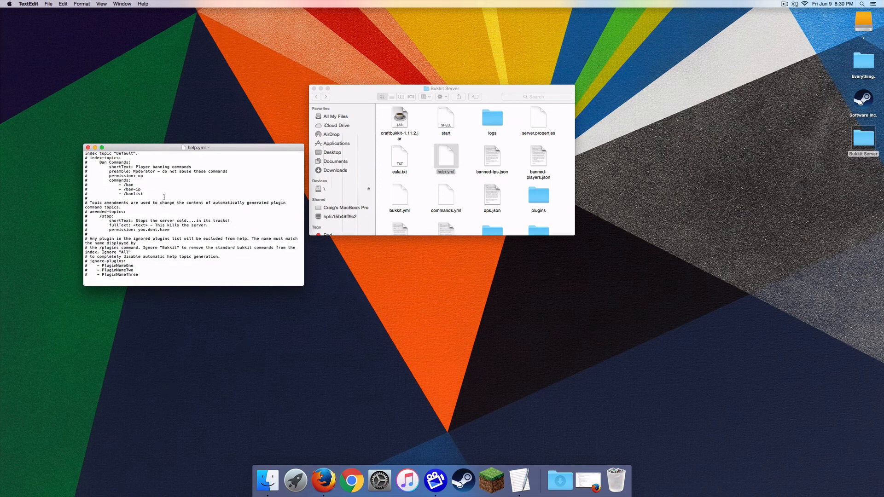
scroll("up", 3)
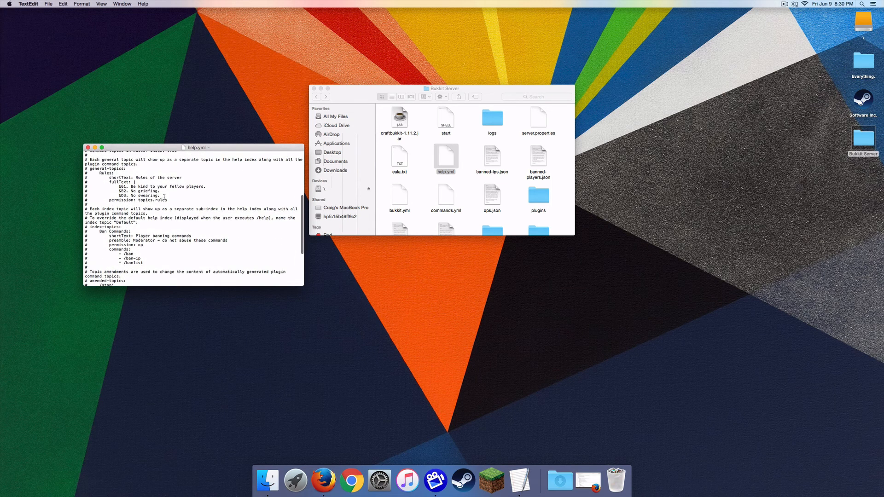
scroll("up", 3)
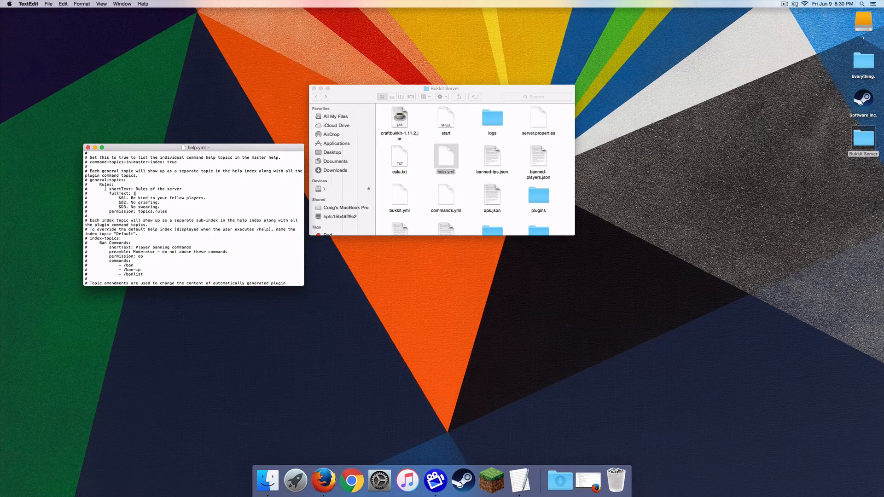
left_click_drag(116, 189, 205, 207)
type("&14.")
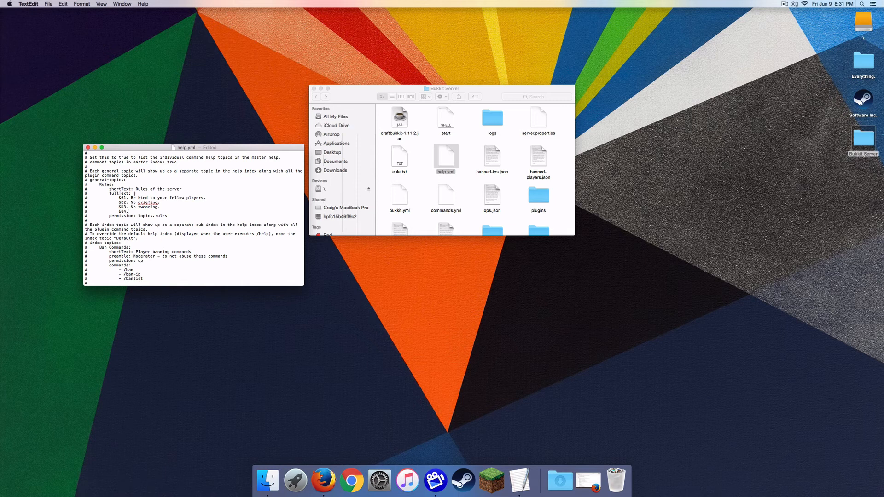
- Write the fourth rule "If someone tells you to leave their property, leave!"
type("If someone tells")
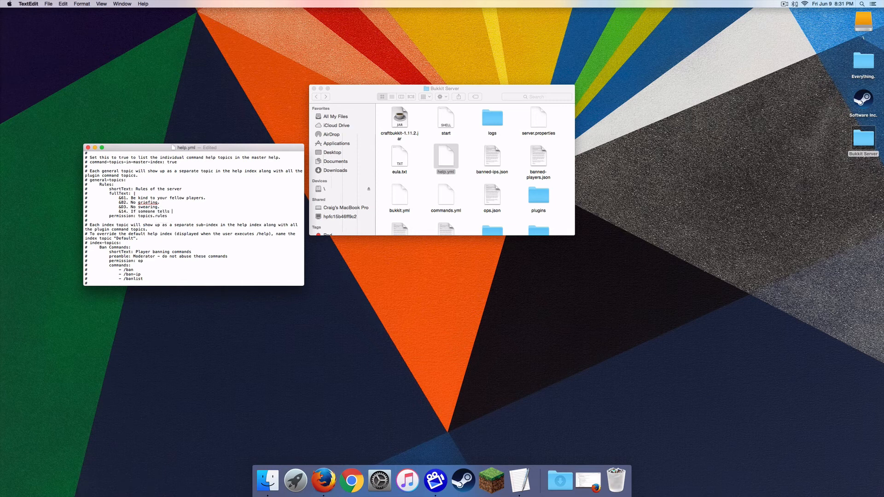
type("you to leave t")
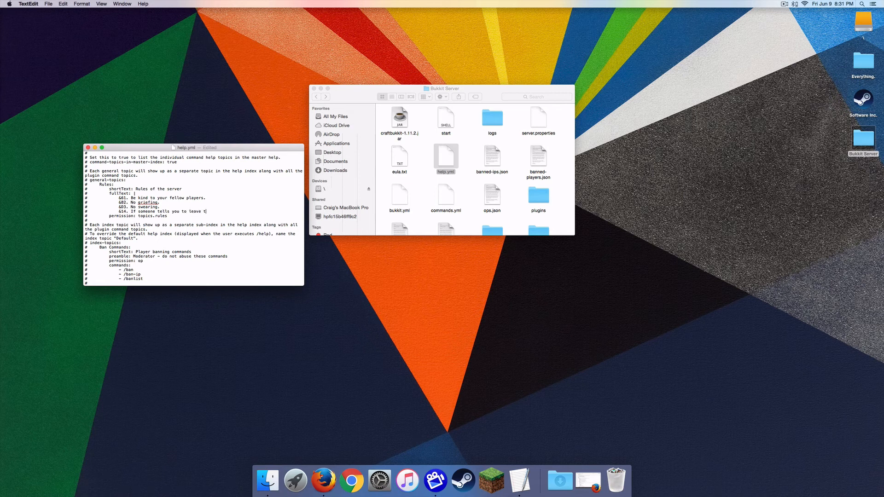
type("heir property, leave!")
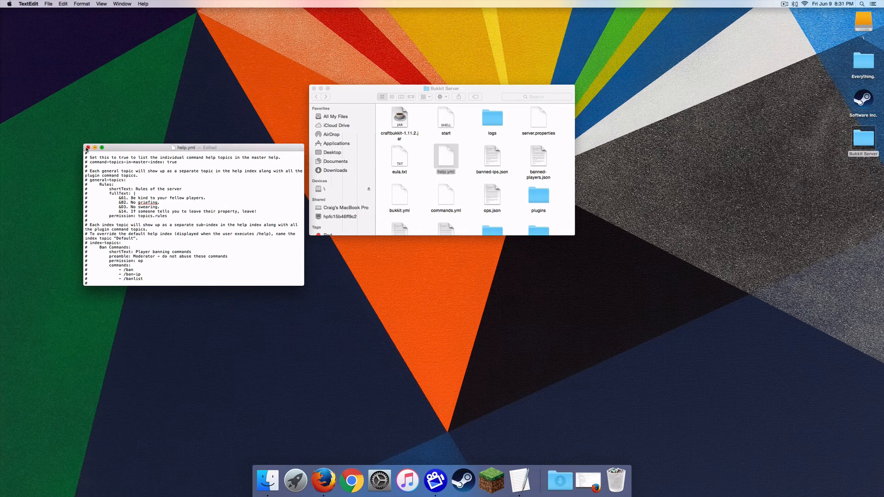
left_click(88, 148)
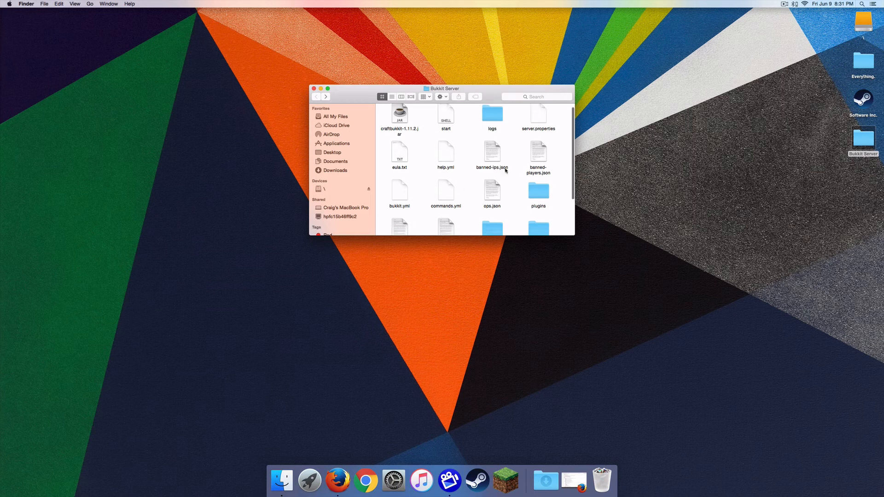
scroll("down", 3)
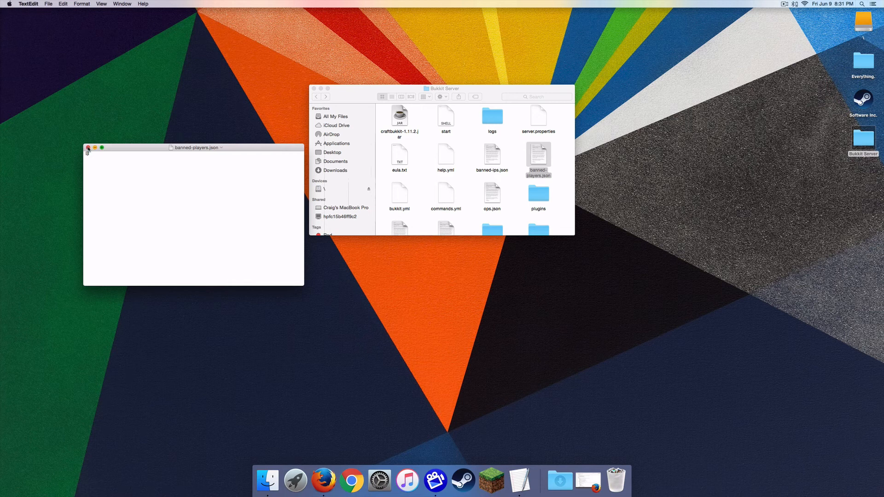
left_click(89, 147)
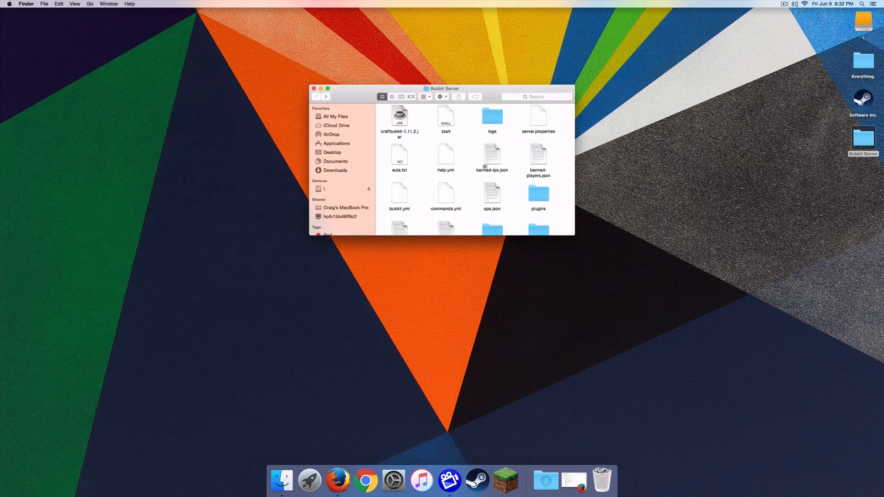
mouse_move(539, 121)
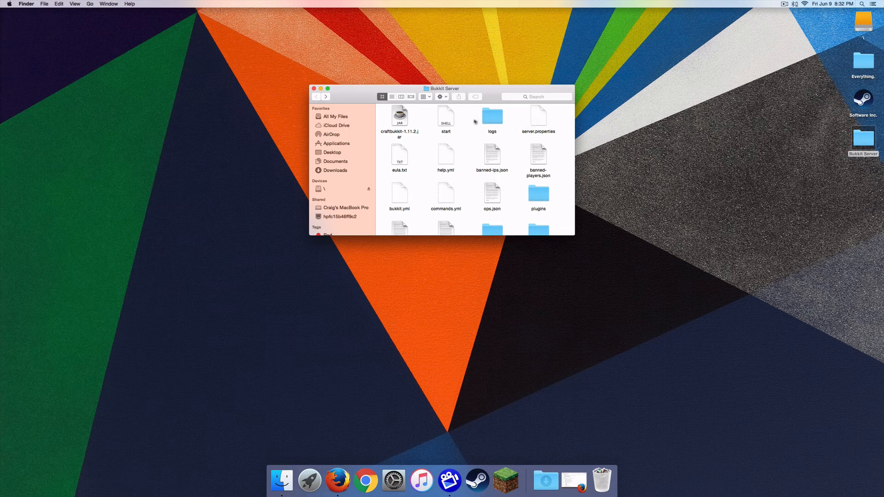
double_click(538, 117)
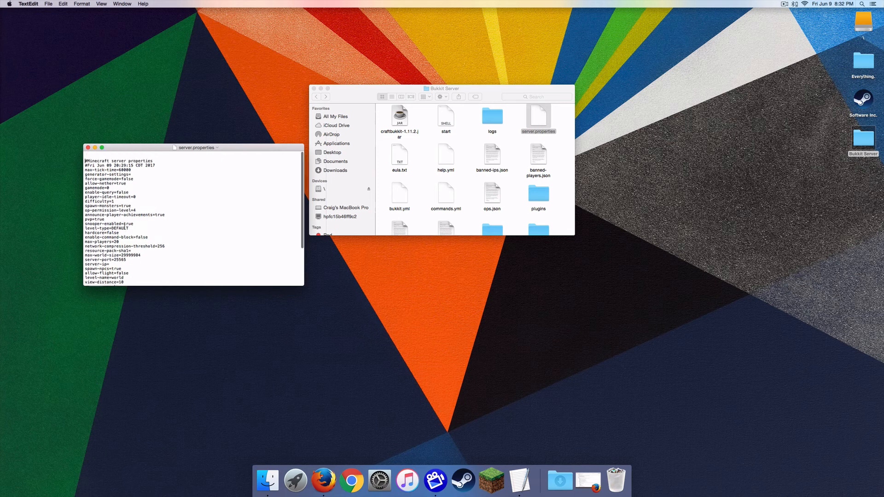
scroll("down", 3)
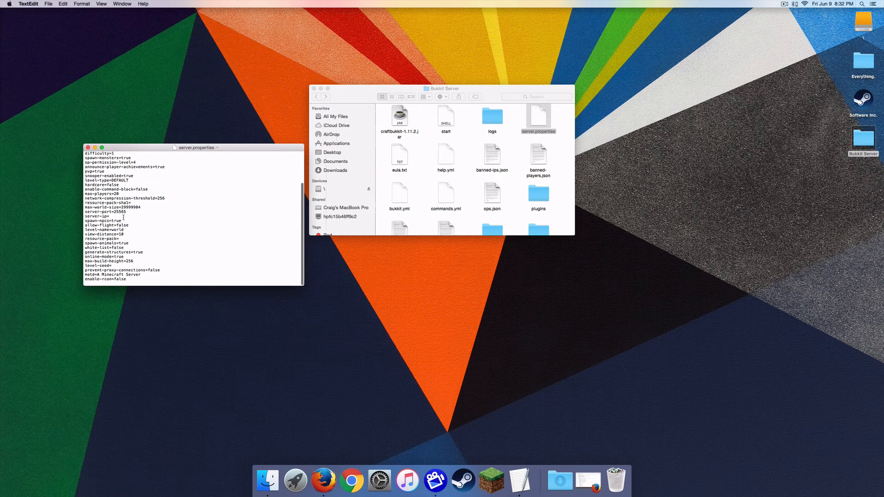
scroll("up", 3)
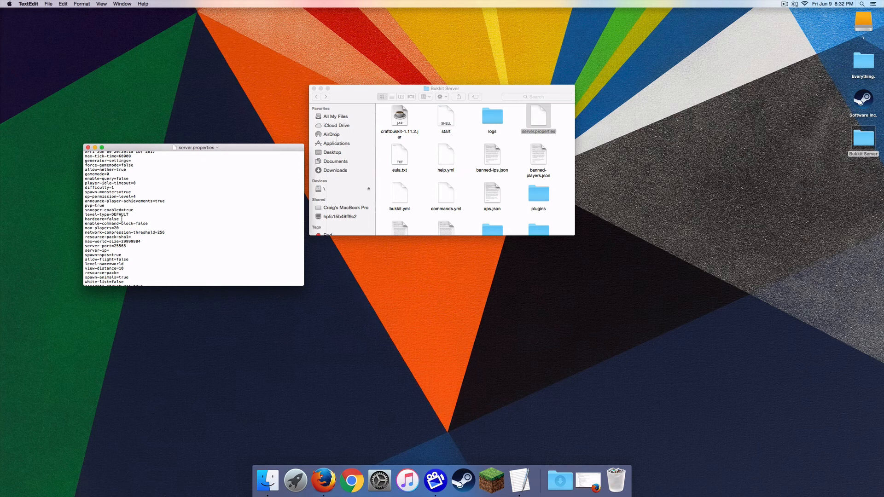
scroll("down", 3)
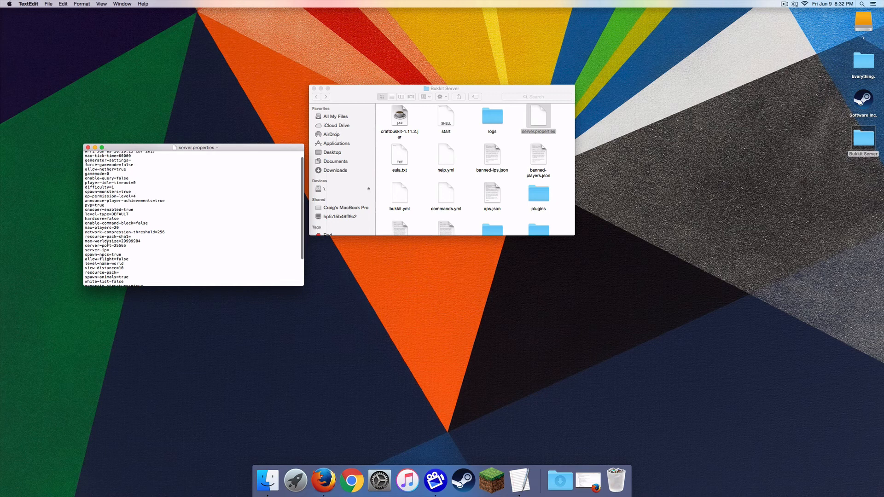
scroll("down", 3)
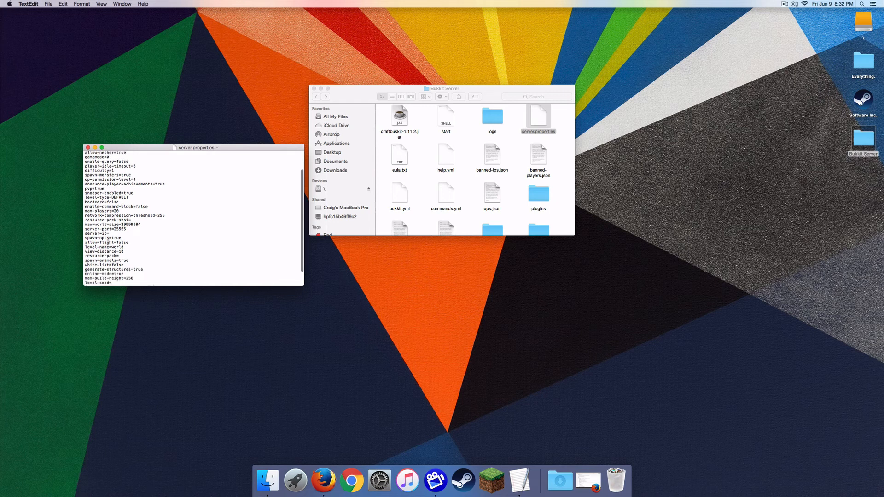
scroll("down", 3)
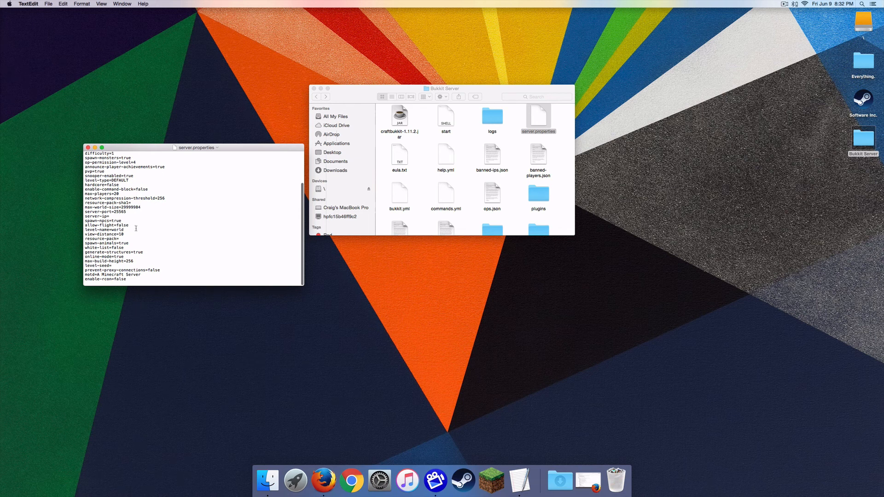
scroll("up", 3)
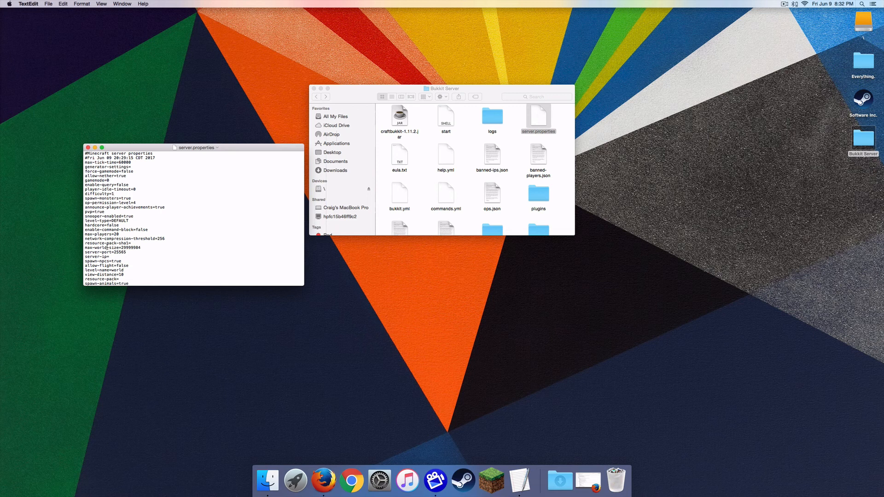
left_click(114, 194)
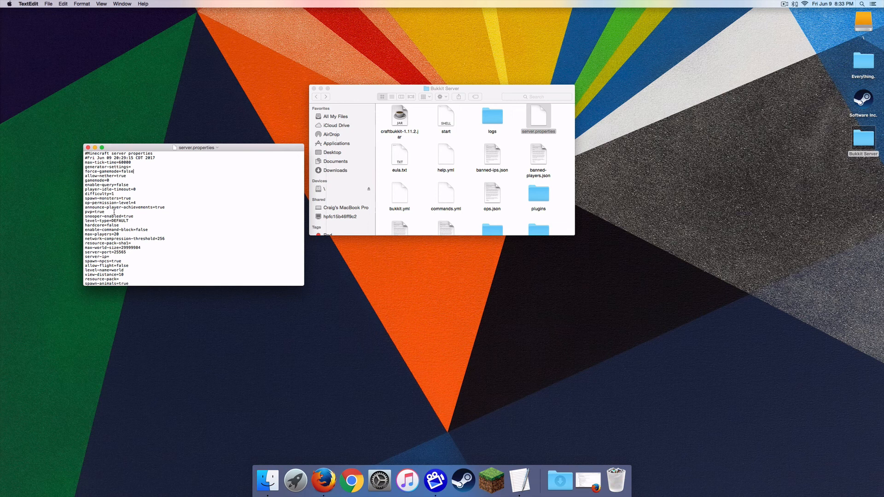
scroll("down", 3)
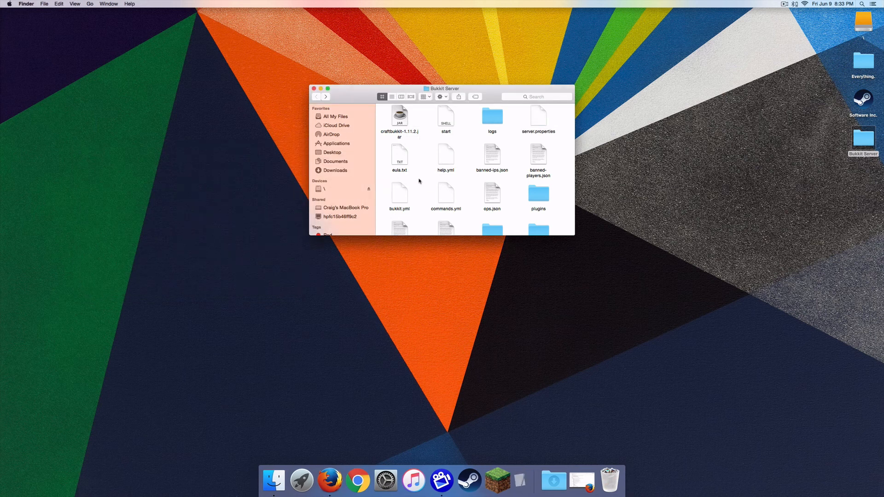
- Review the generated files in the Bukkit Server folder and close the Finder window
scroll("down", 3)
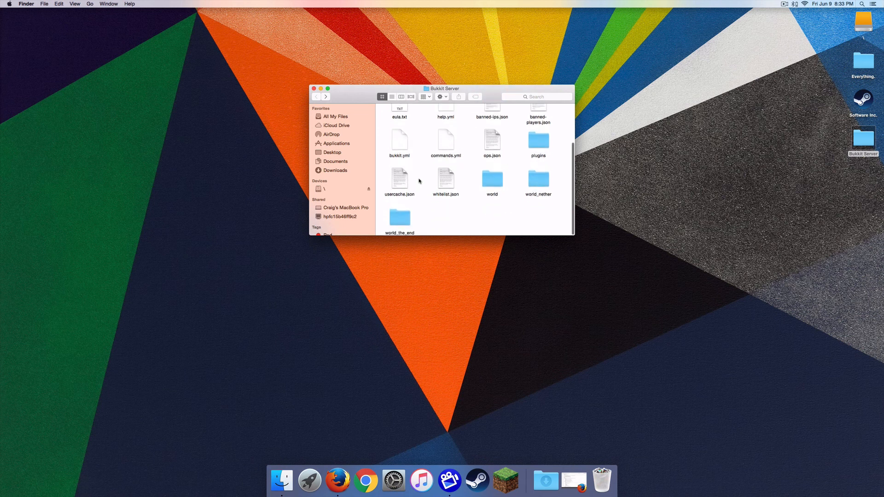
scroll("up", 3)
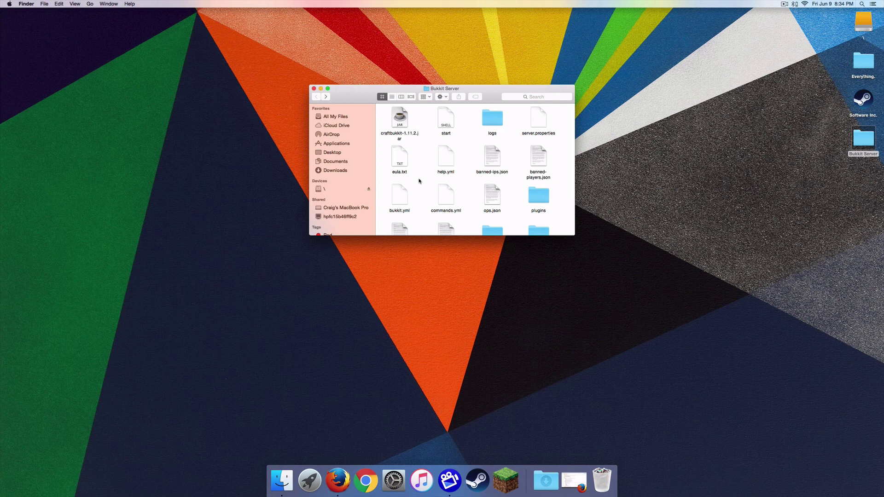
mouse_move(422, 162)
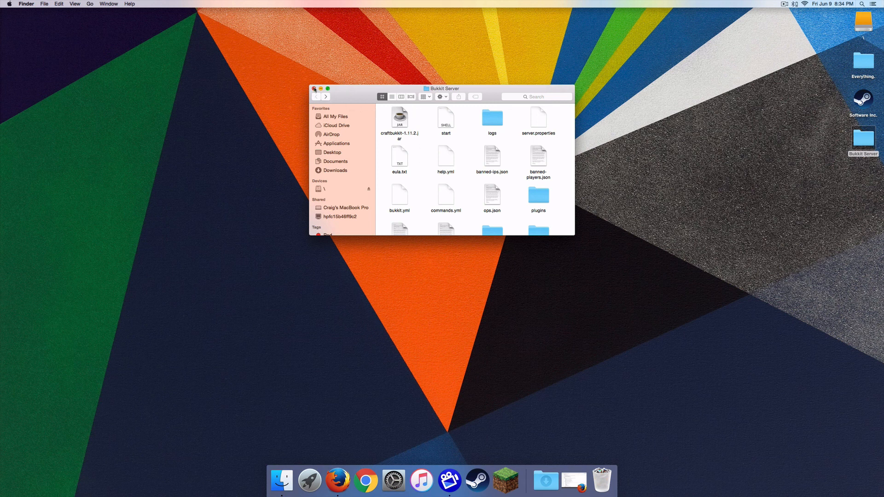
mouse_move(491, 156)
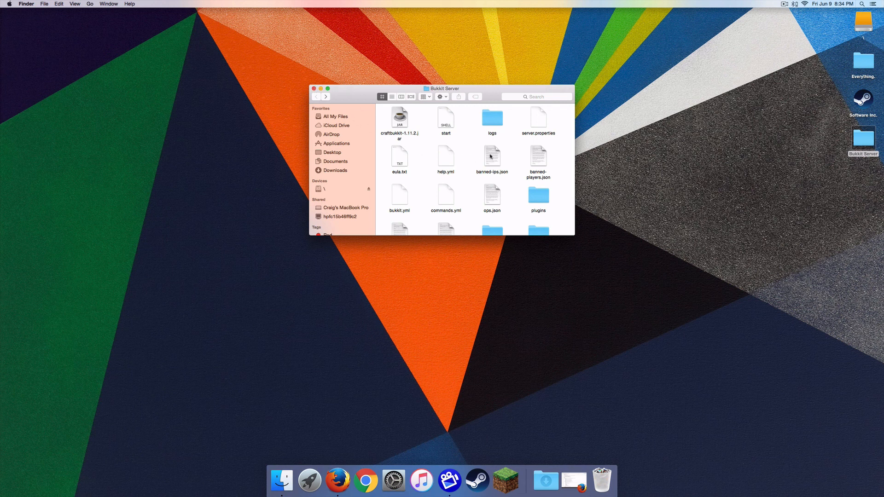
scroll("down", 3)
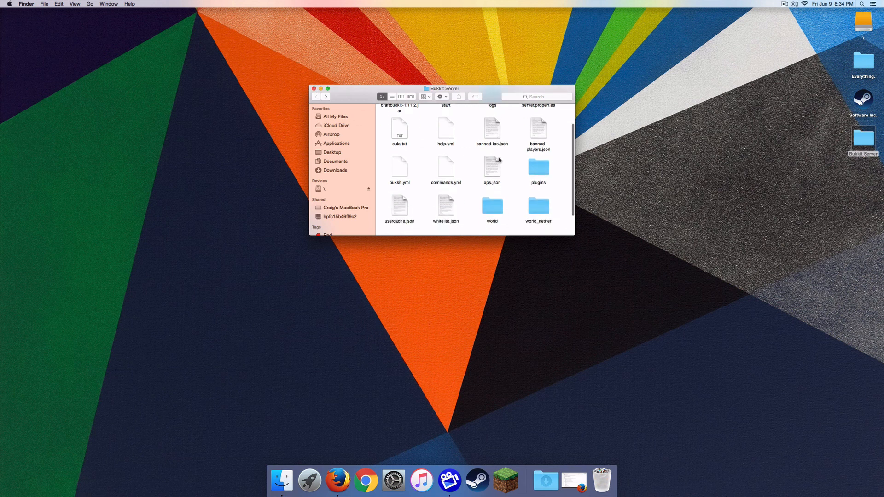
scroll("up", 3)
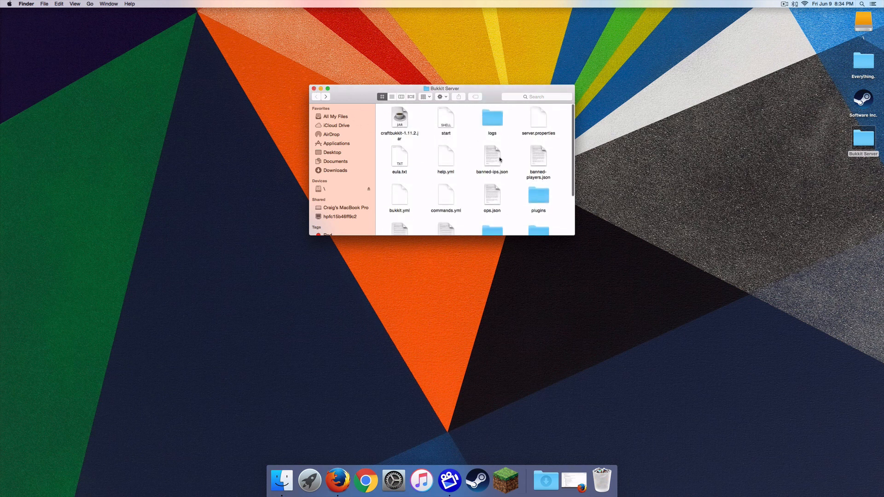
mouse_move(314, 82)
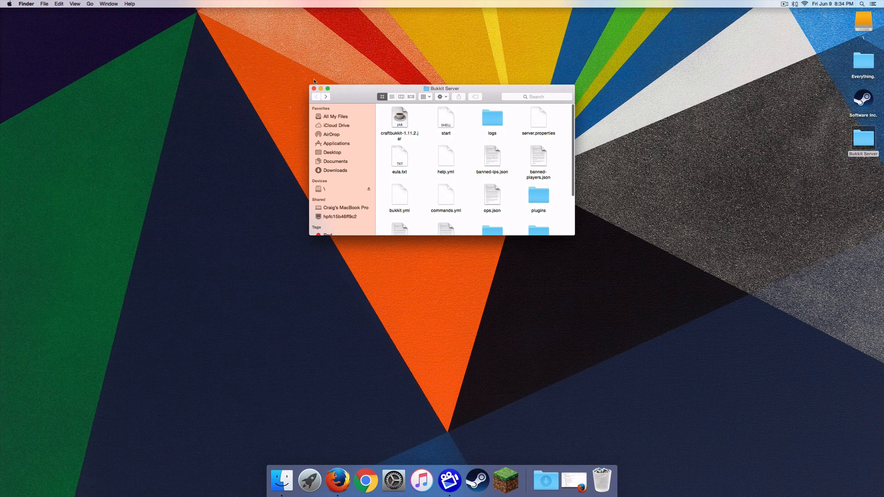
left_click(314, 89)
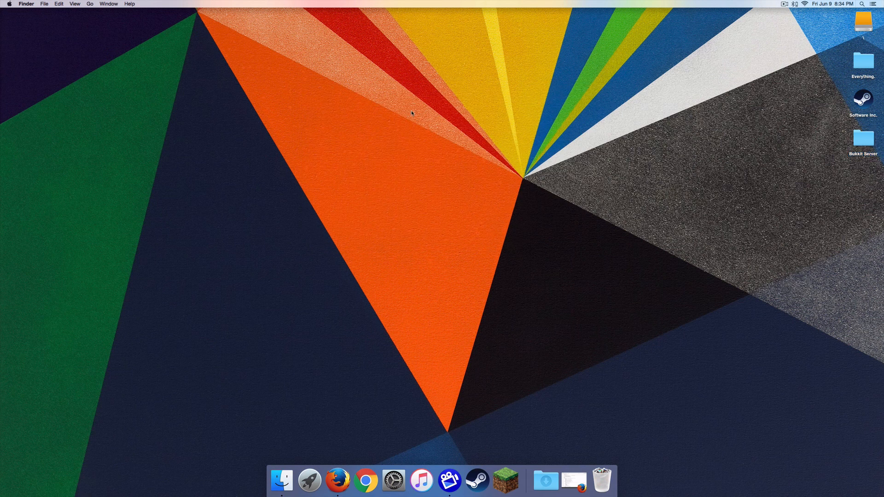